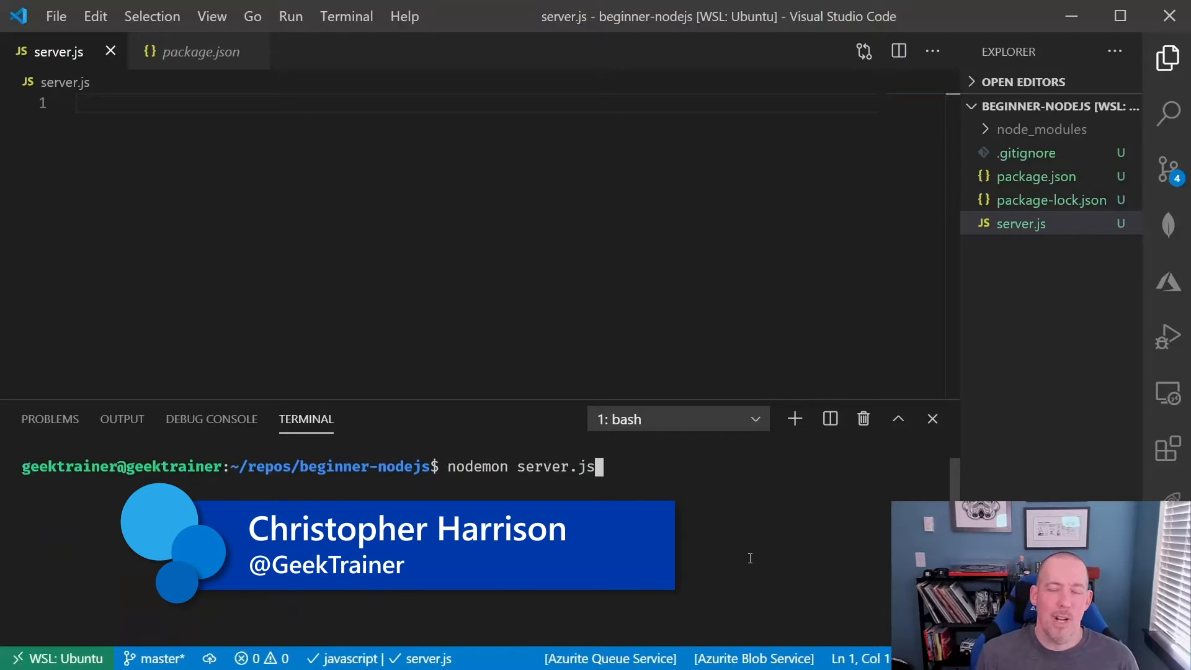
- Run 'nodemon server.js' in the integrated terminal to watch the server file
{"action": "key", "text": "Return"}
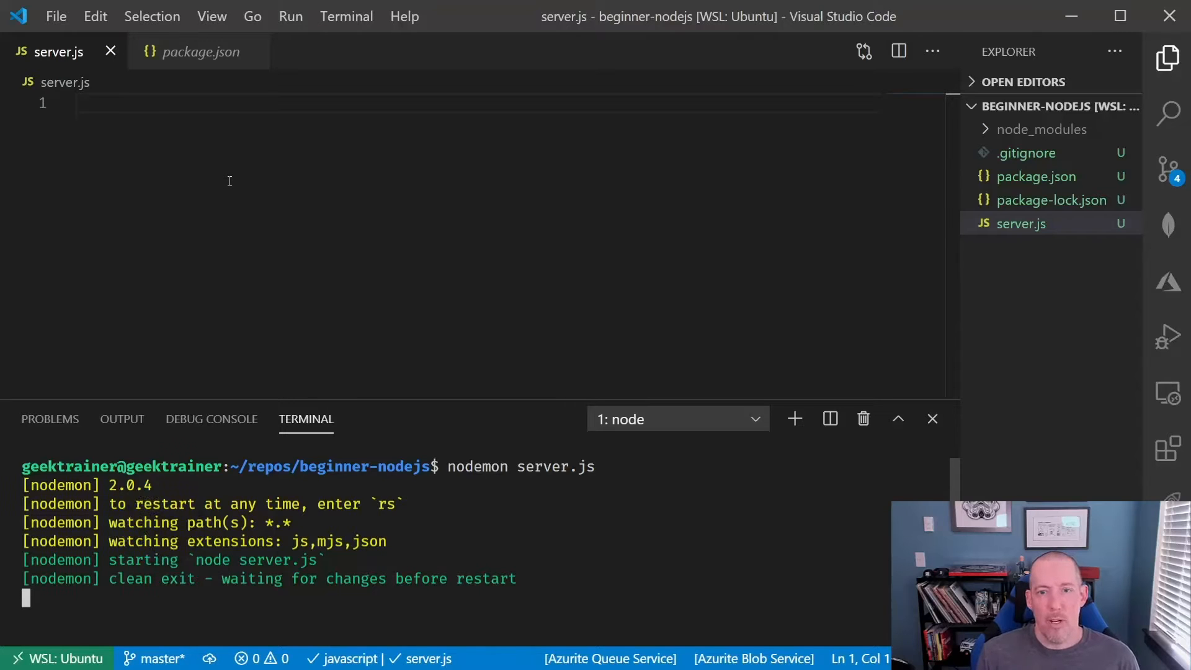
{"action": "mouse_move", "coordinate": [221, 201]}
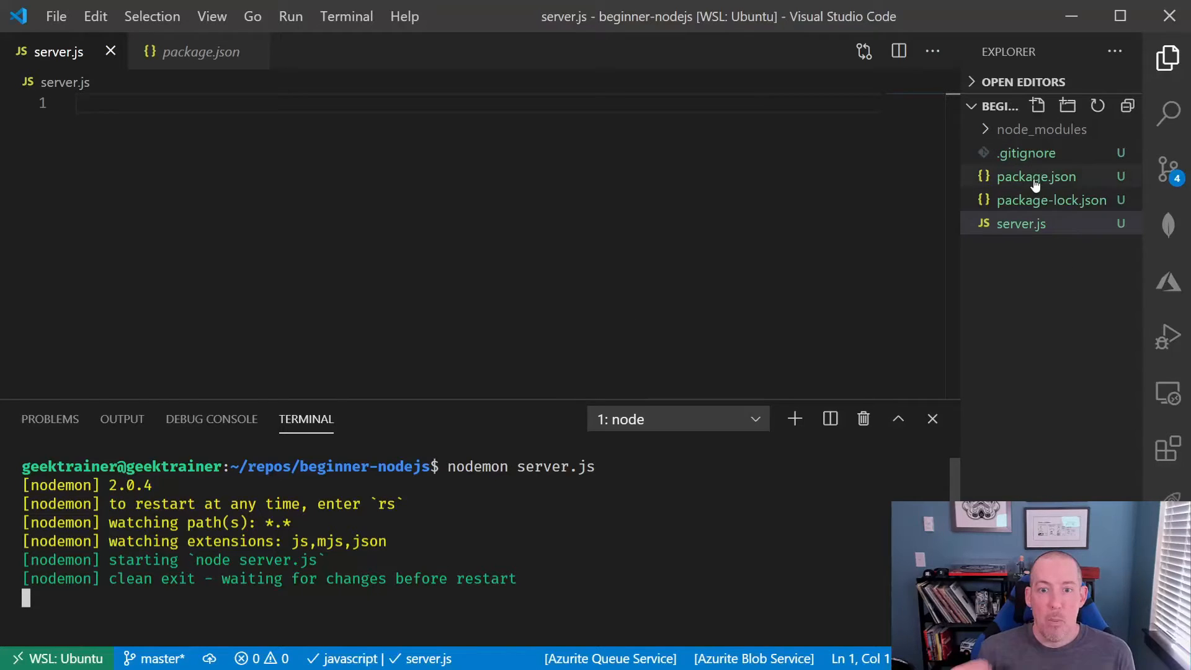
- Open package.json and highlight the express, body-parser, cors and nodemon dependencies
{"action": "left_click", "coordinate": [1035, 176]}
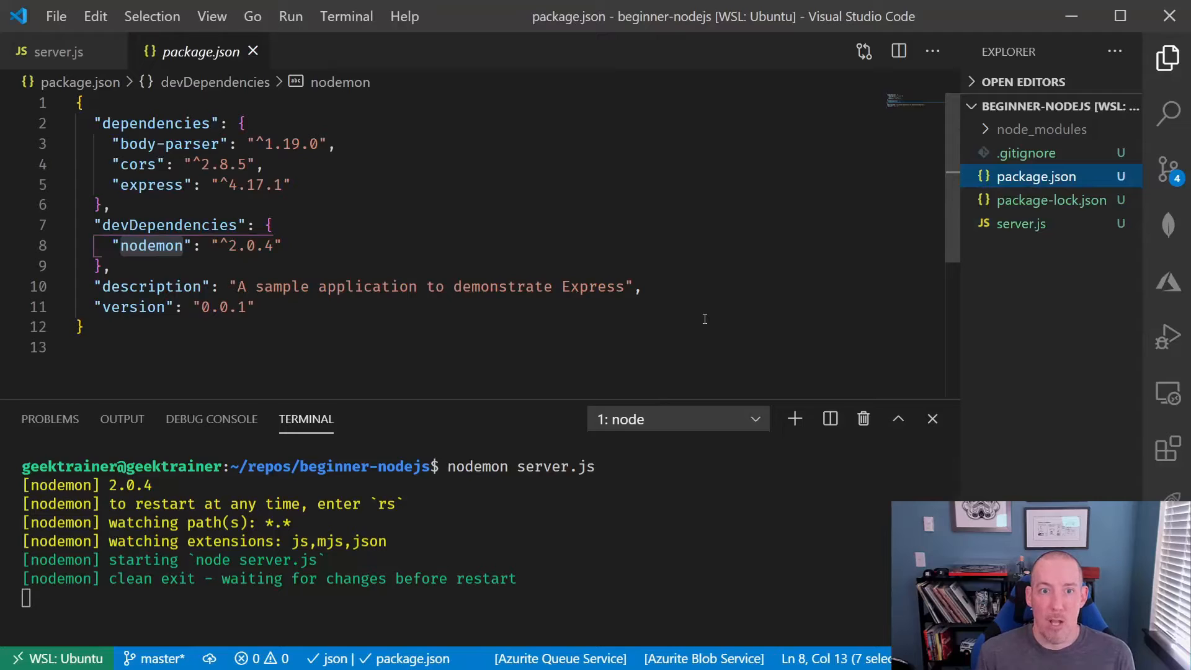
{"action": "left_click", "coordinate": [152, 185]}
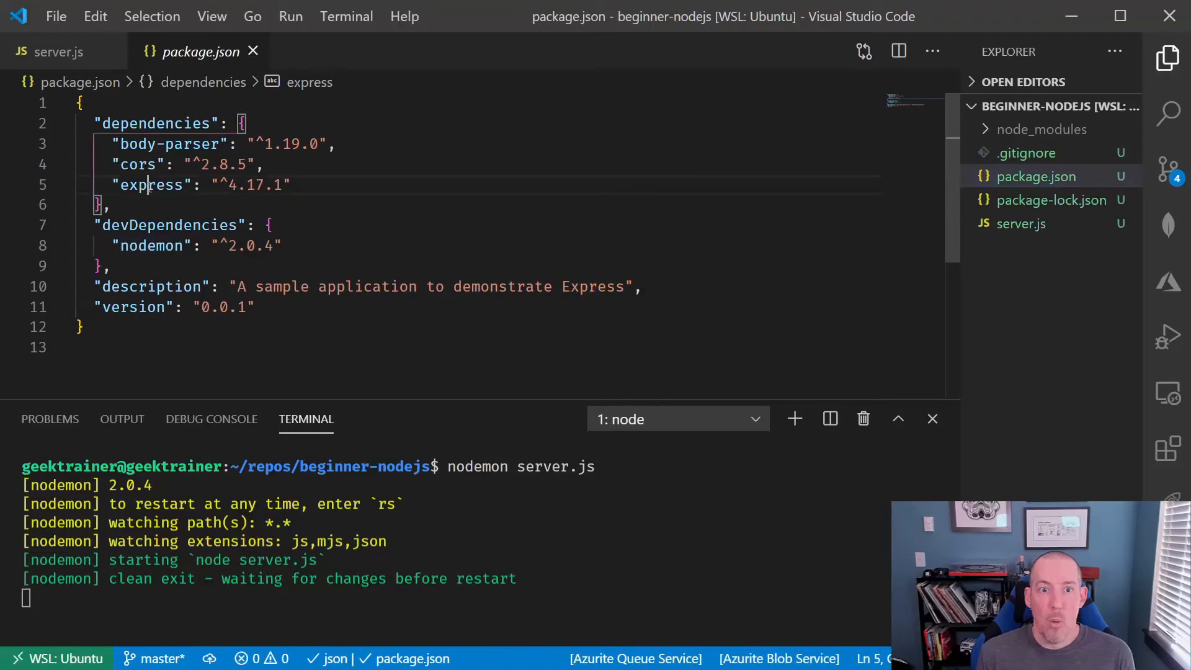
{"action": "double_click", "coordinate": [152, 185]}
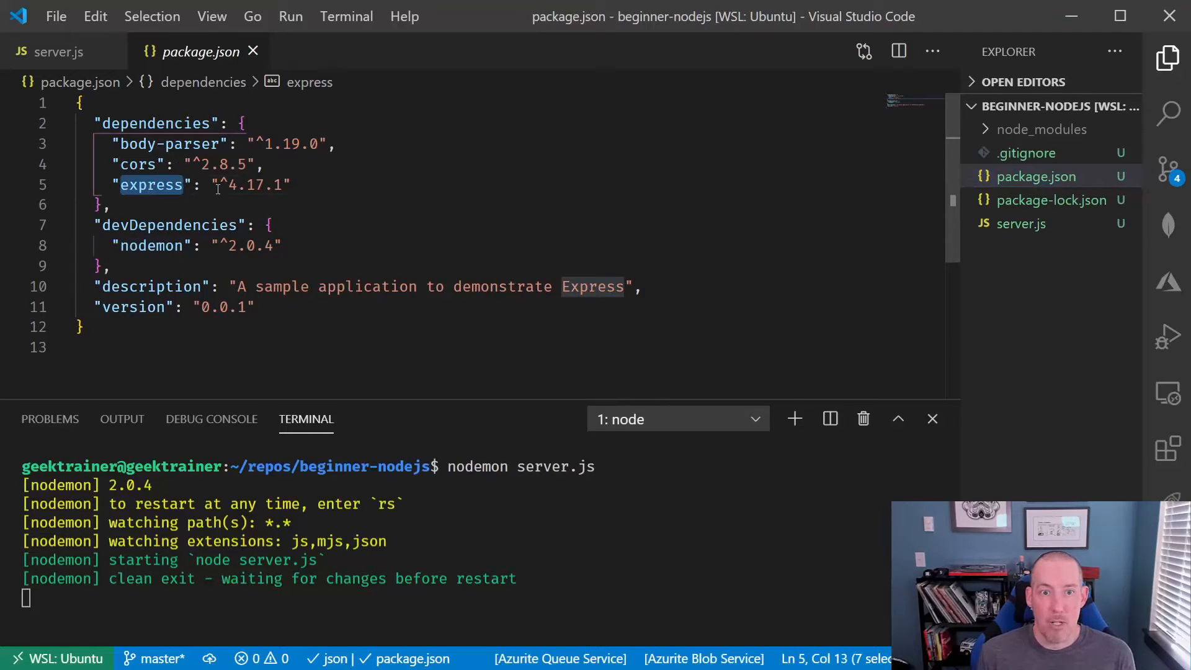
{"action": "mouse_move", "coordinate": [151, 185]}
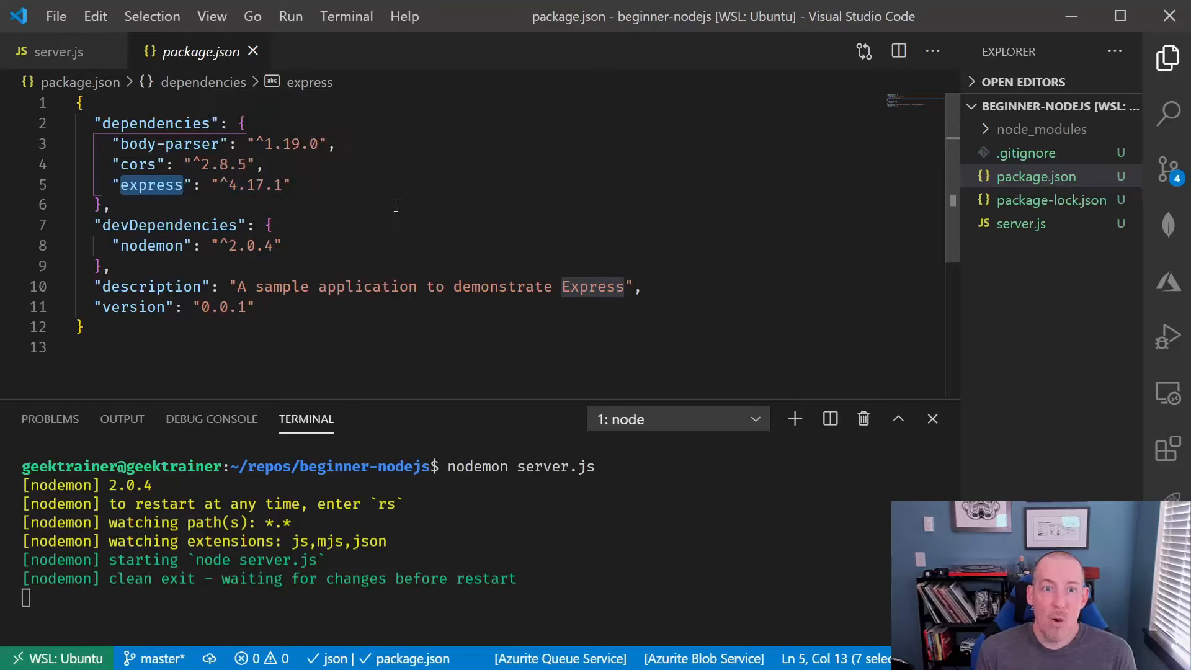
{"action": "double_click", "coordinate": [166, 143]}
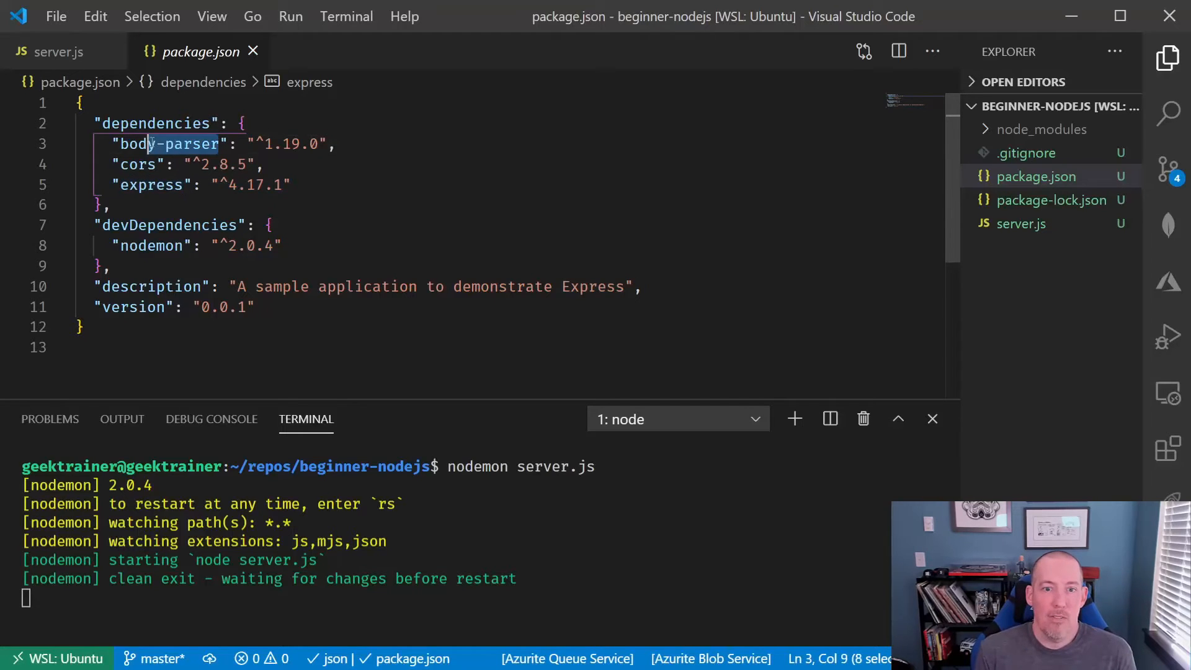
{"action": "double_click", "coordinate": [167, 143]}
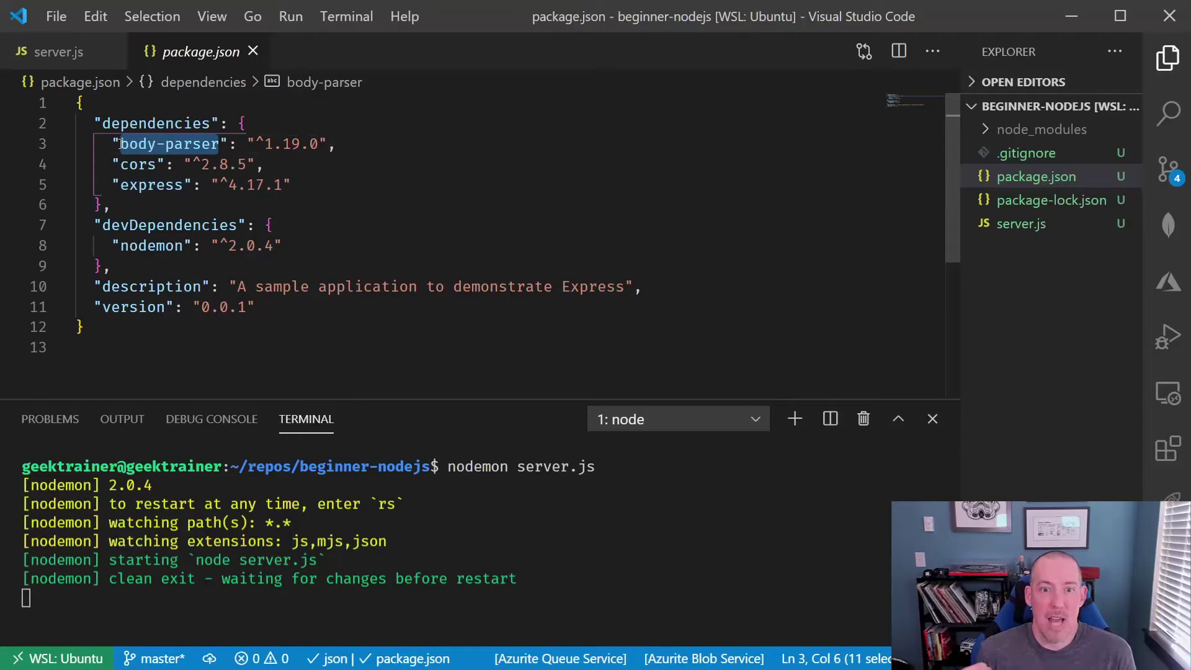
{"action": "double_click", "coordinate": [138, 165]}
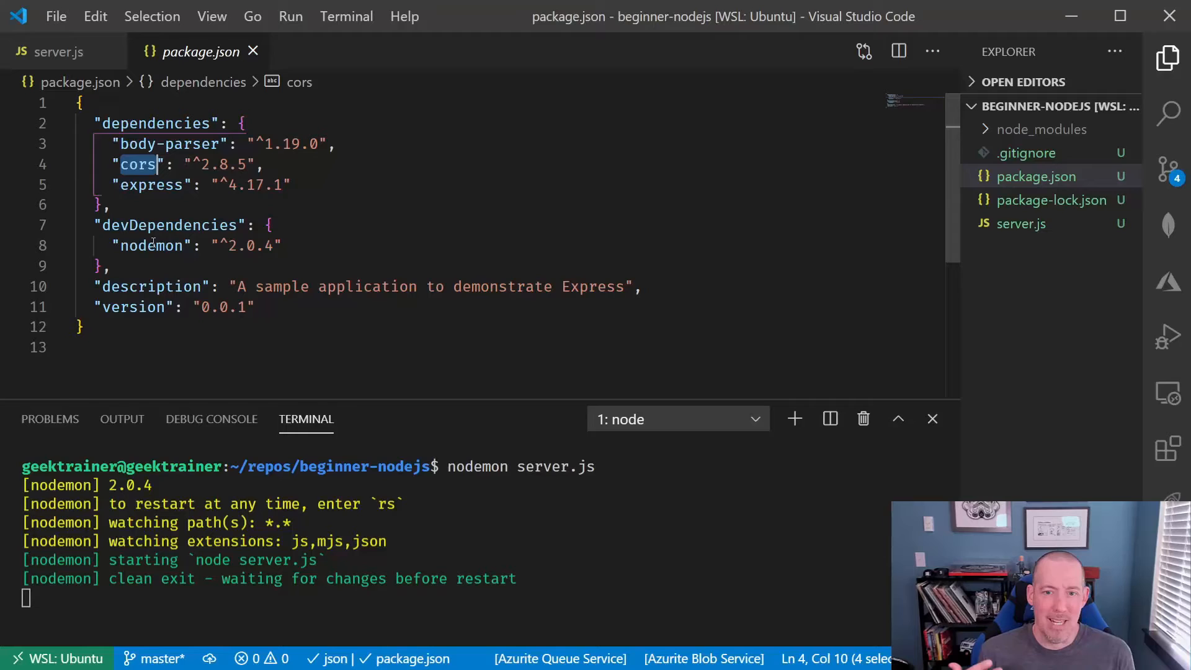
{"action": "double_click", "coordinate": [151, 245]}
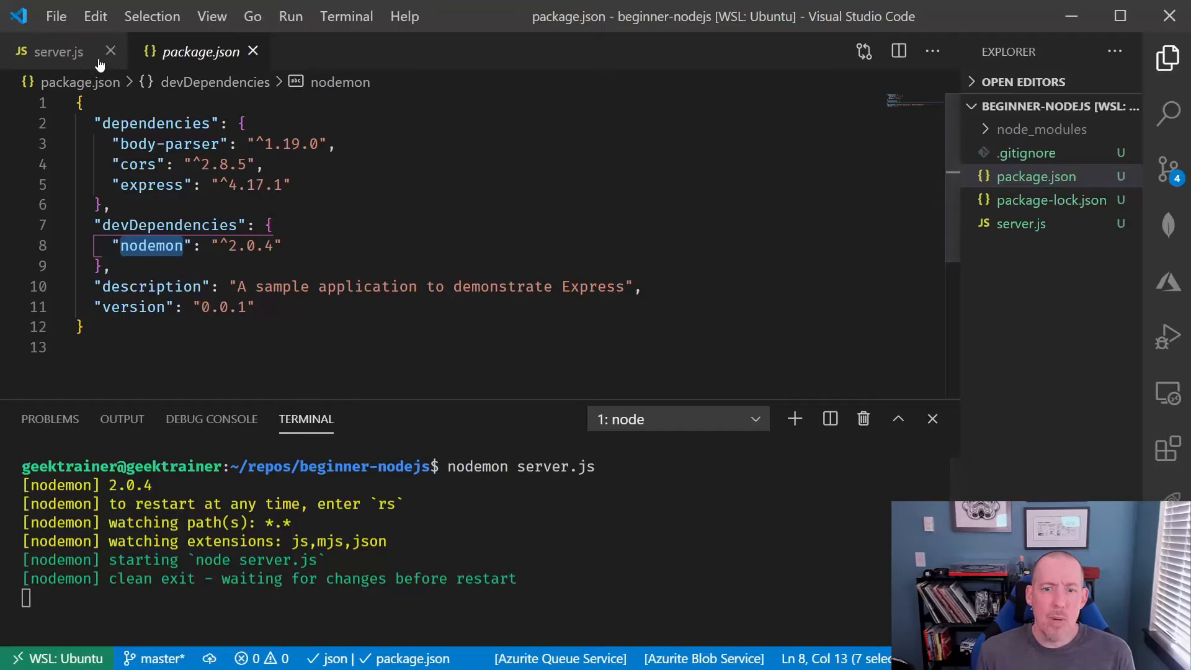
- In server.js, add const express = require('express') and const app = express()
{"action": "left_click", "coordinate": [58, 52]}
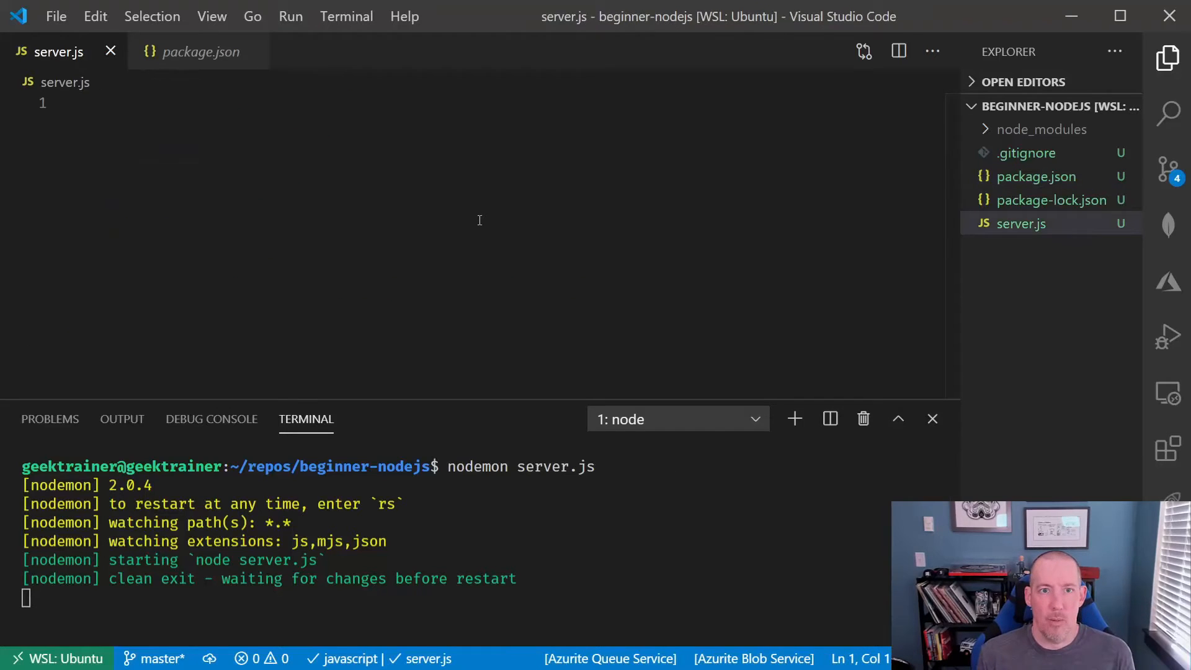
{"action": "type", "text": "const epxres"}
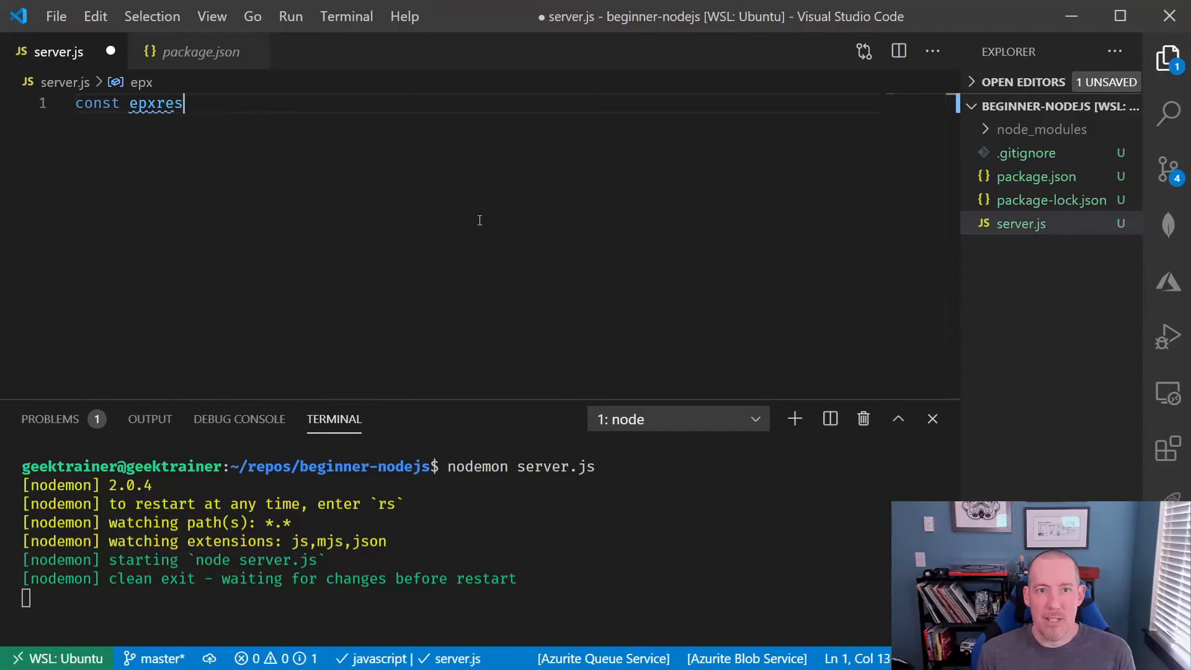
{"action": "key", "text": "BackSpace"}
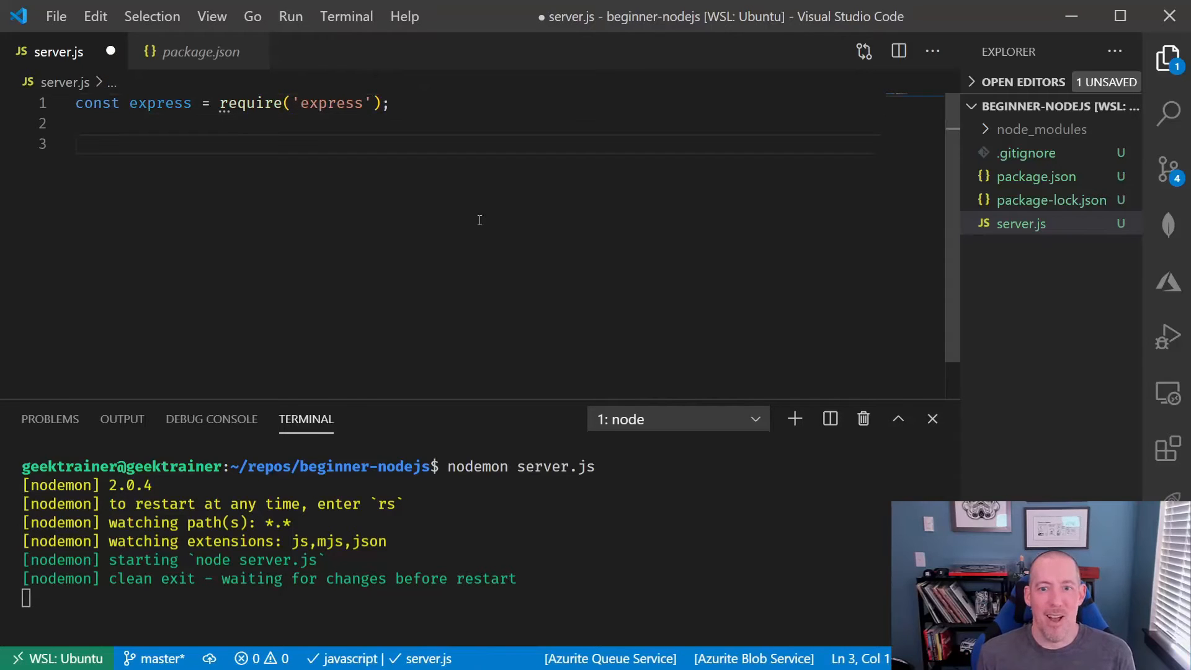
{"action": "type", "text": "const app ="}
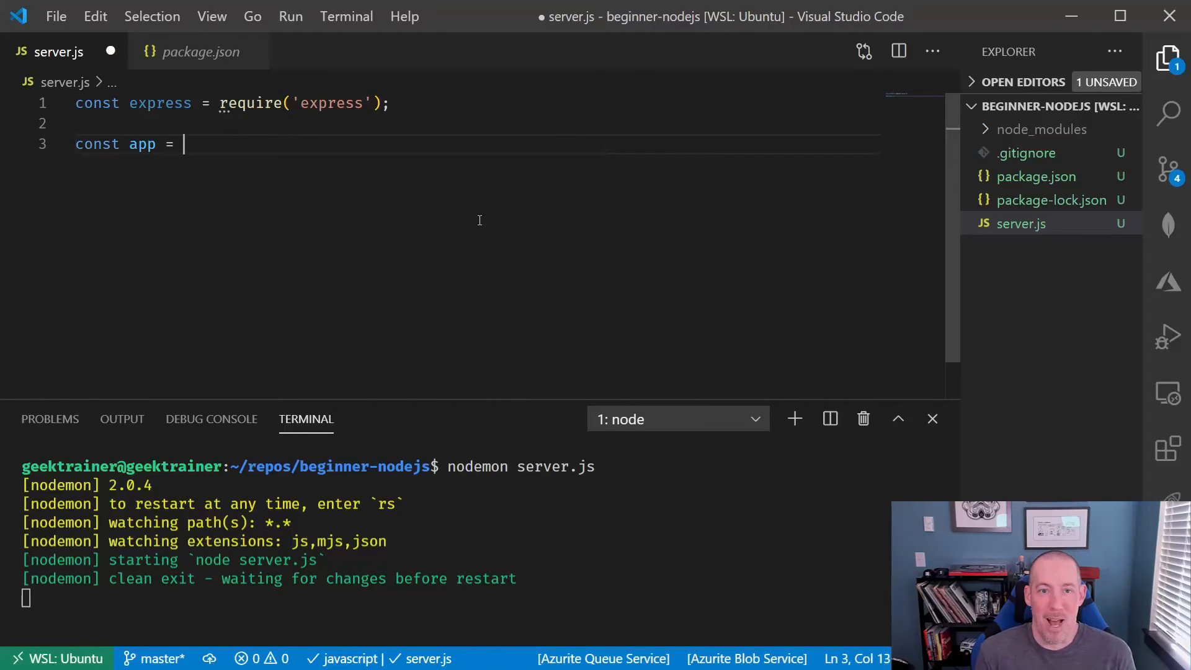
{"action": "type", "text": "express();"}
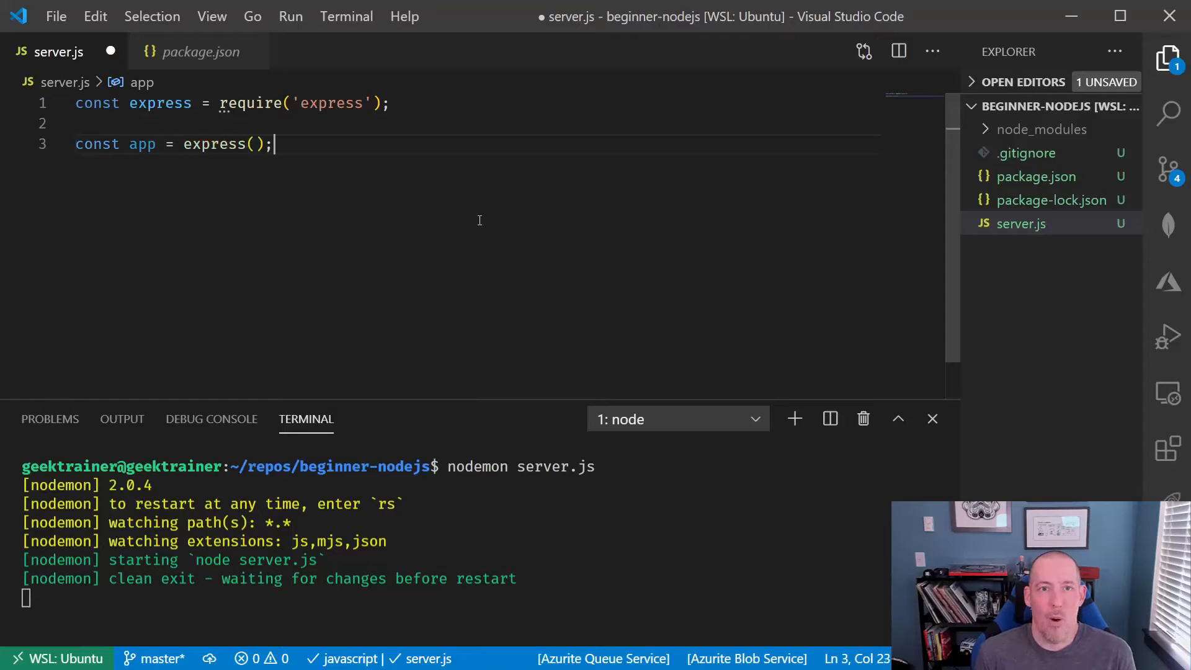
{"action": "type", "text": "c"}
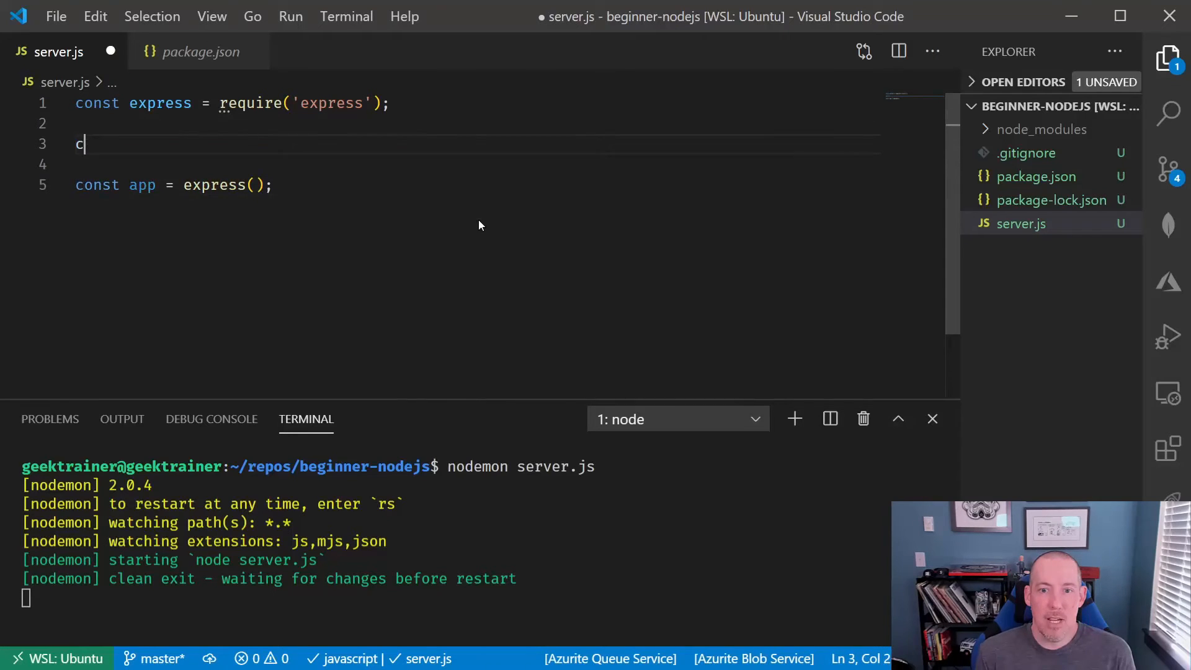
- Add const port = process.env.port || process.env.PORT || 5000 above the app line
{"action": "type", "text": "onst port ="}
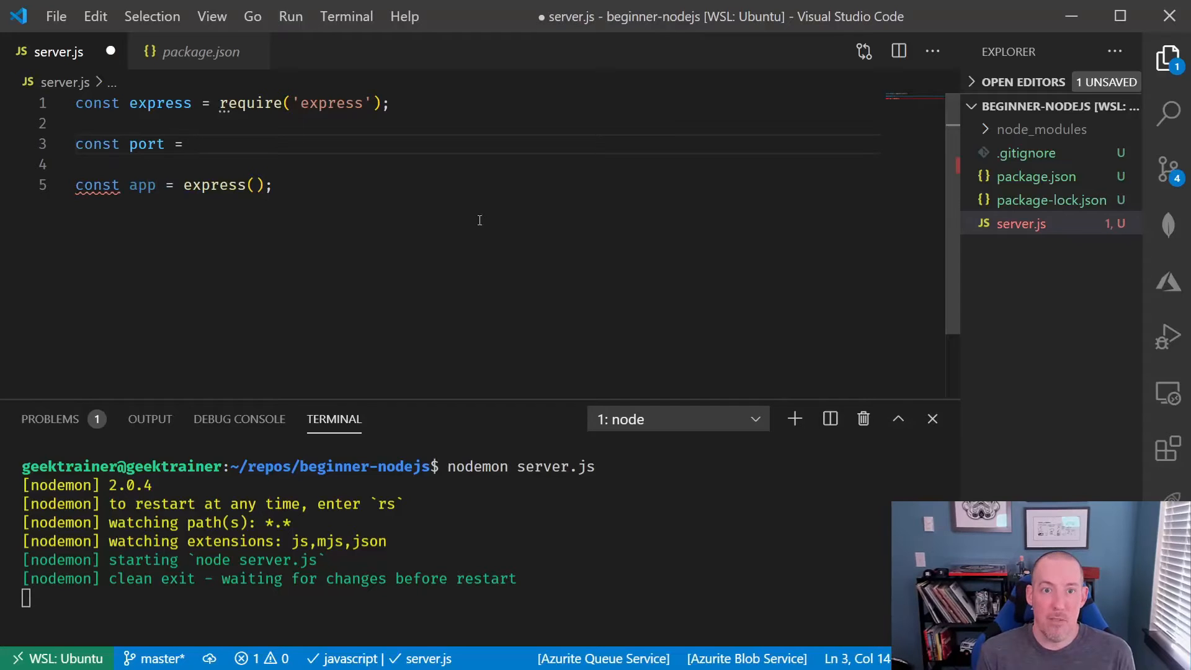
{"action": "type", "text": "process.env"}
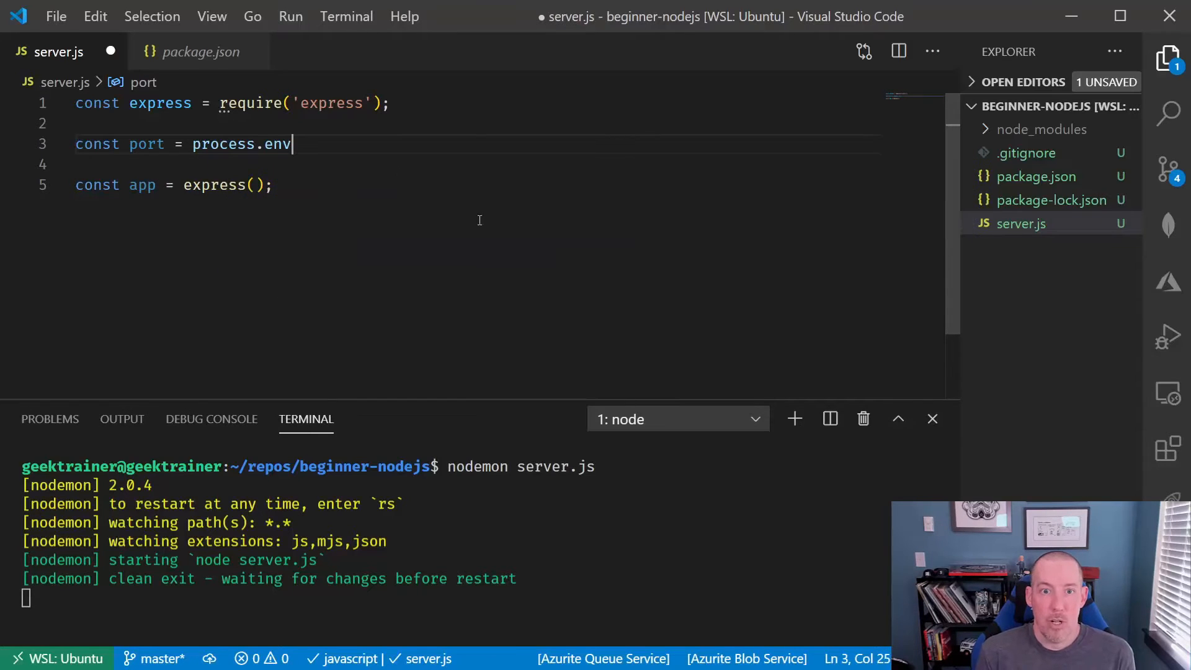
{"action": "type", "text": ".port ||"}
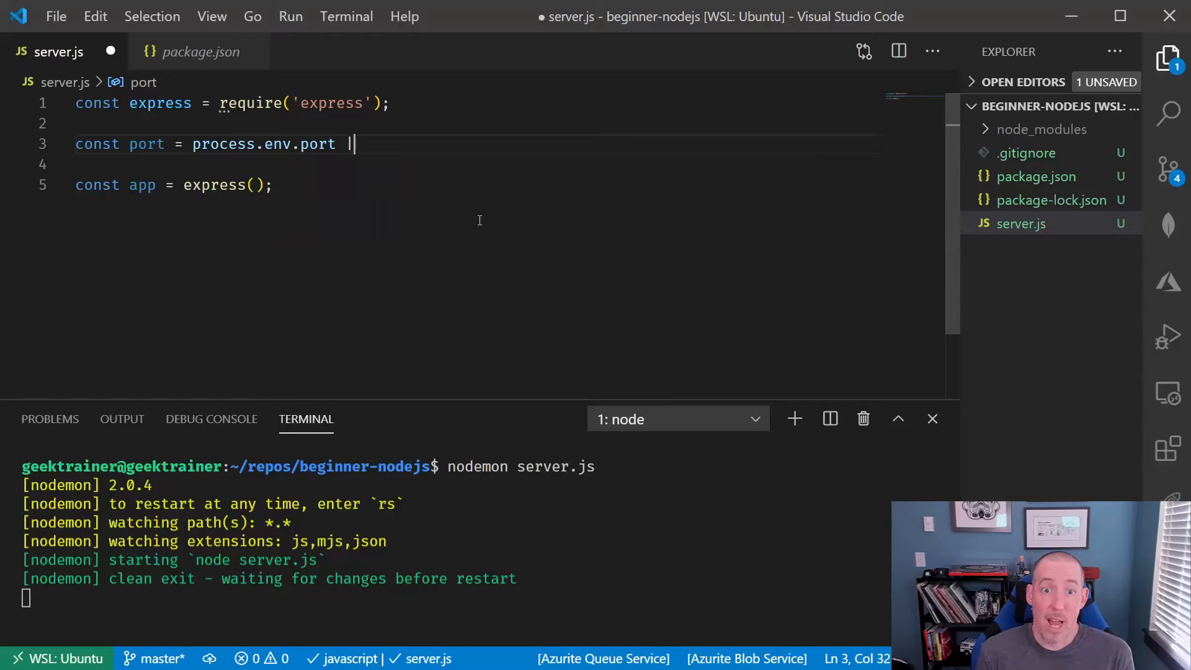
{"action": "type", "text": "| process.en"}
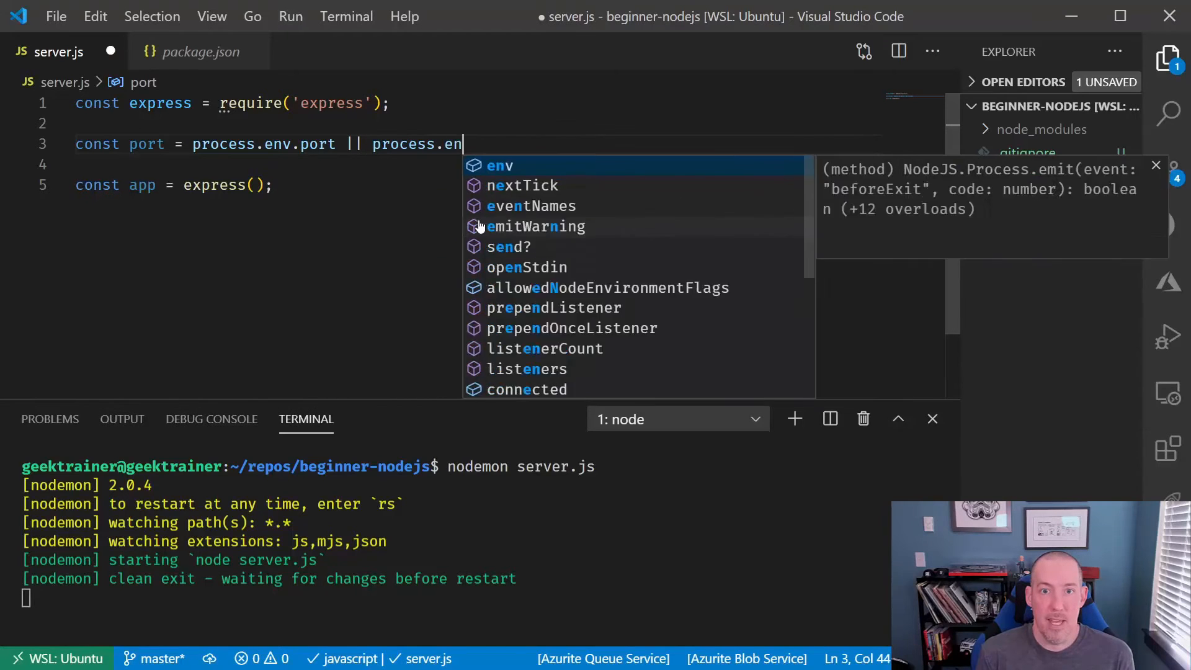
{"action": "type", "text": "v.PORT || 5000;"}
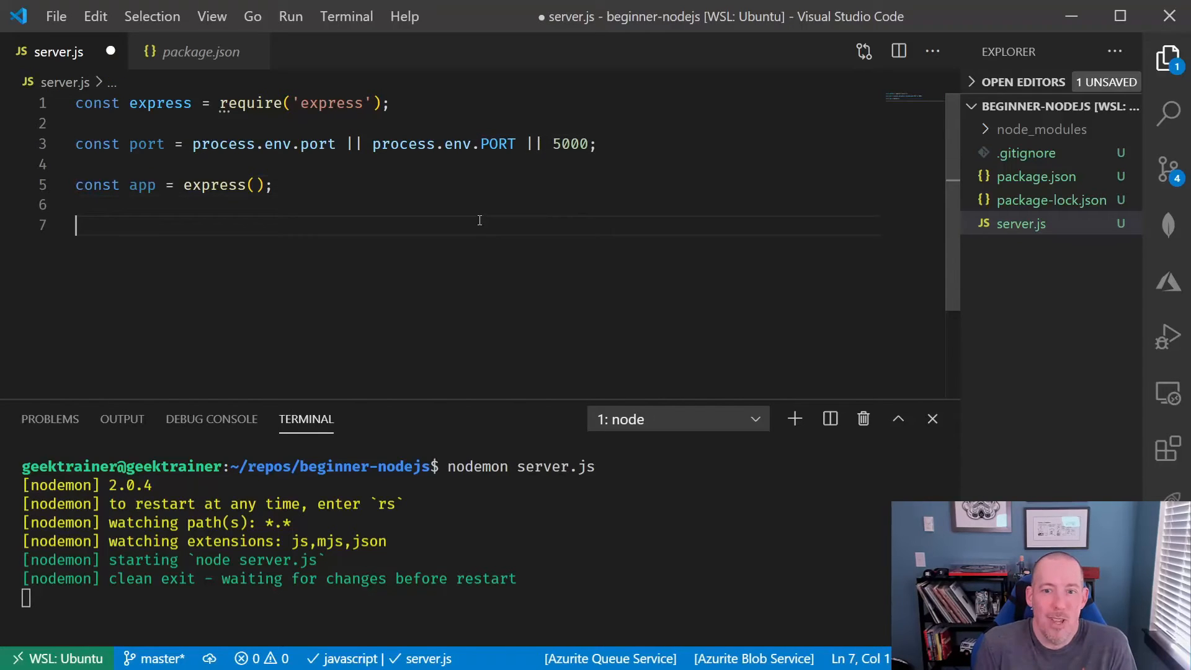
- Add app.listen(port) logging 'server up!!' and save so nodemon restarts
{"action": "type", "text": "app."}
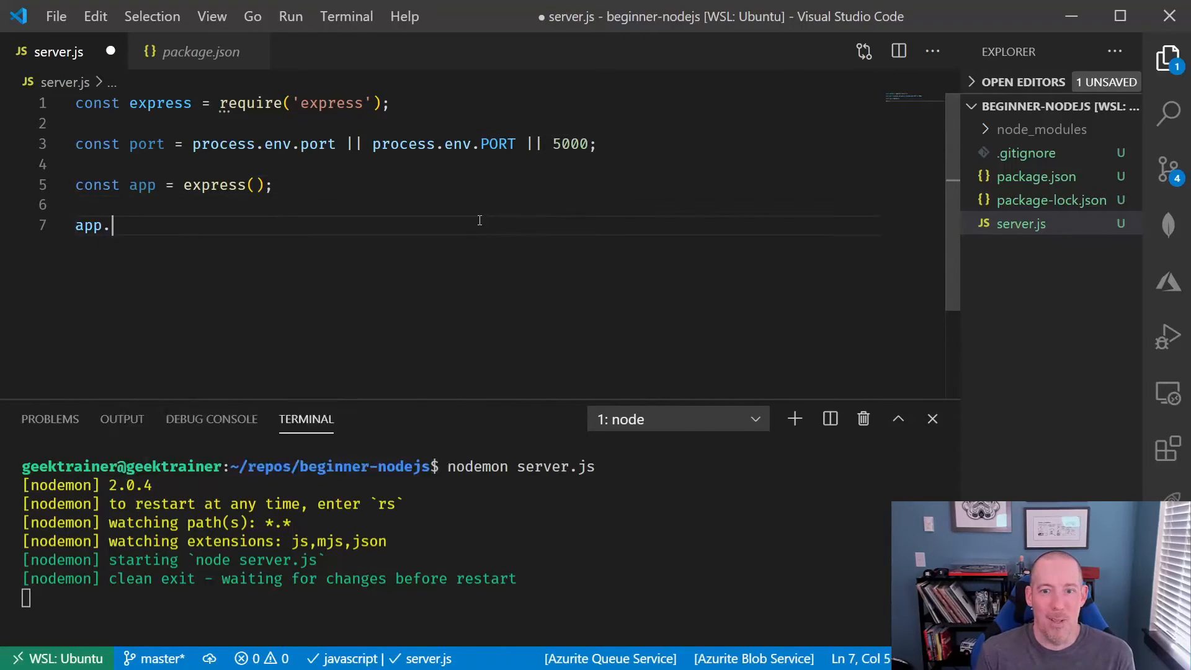
{"action": "type", "text": "listen("}
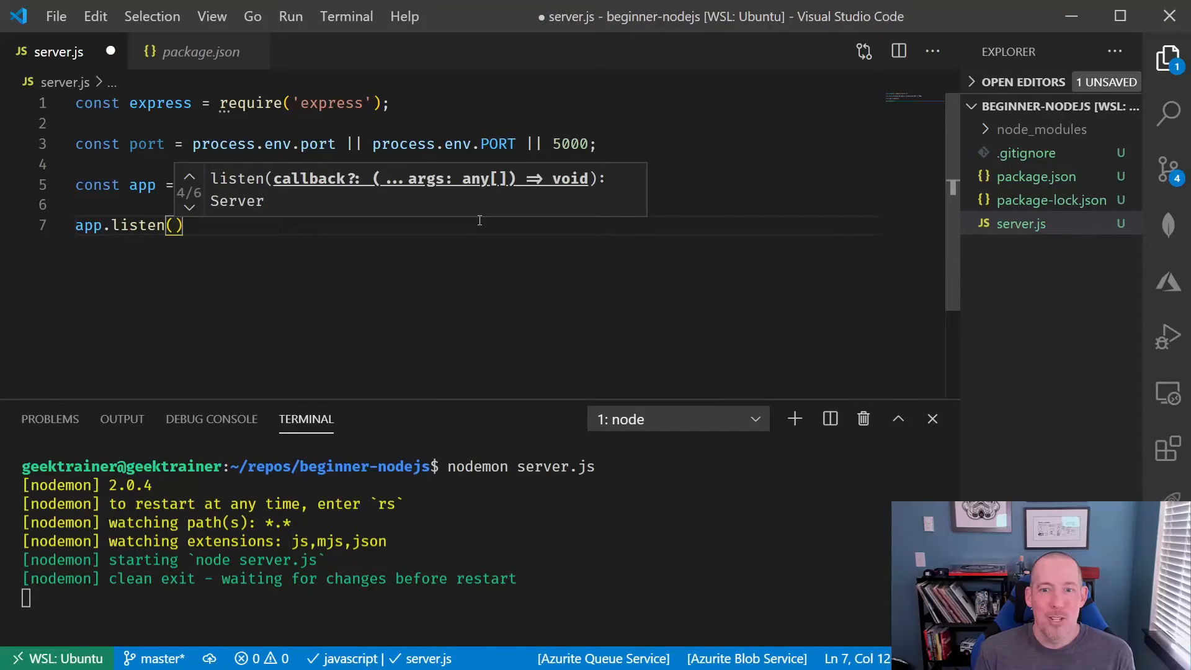
{"action": "type", "text": "port, ()"}
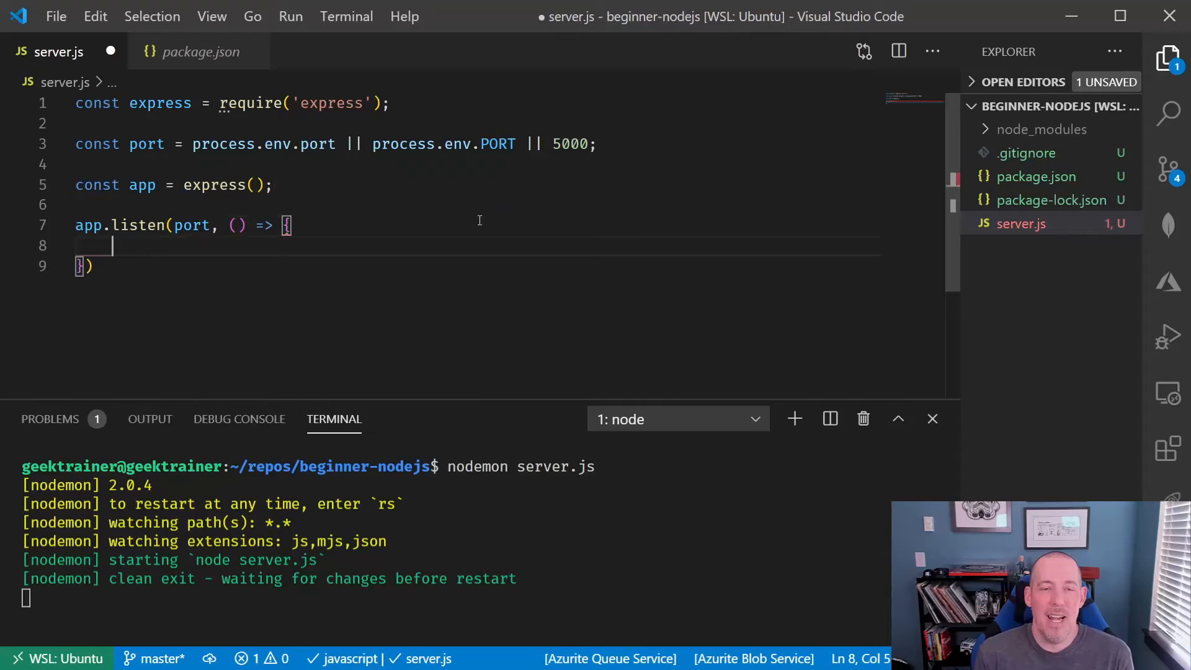
{"action": "type", "text": "console.log('server up!!"}
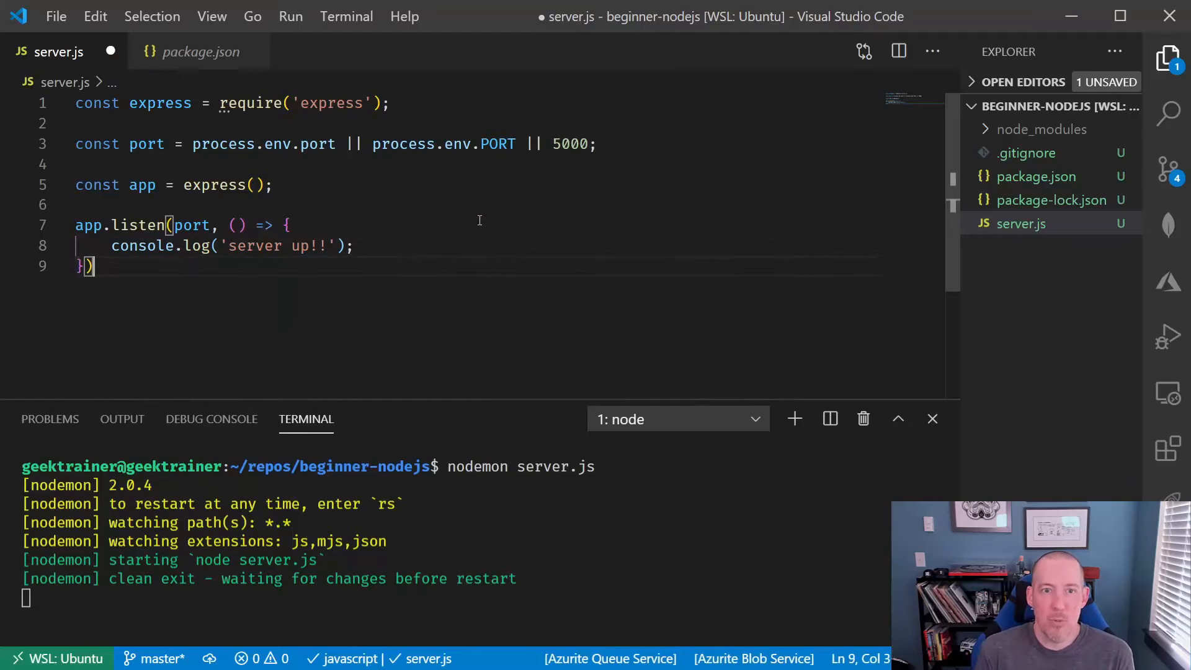
{"action": "type", "text": ";"}
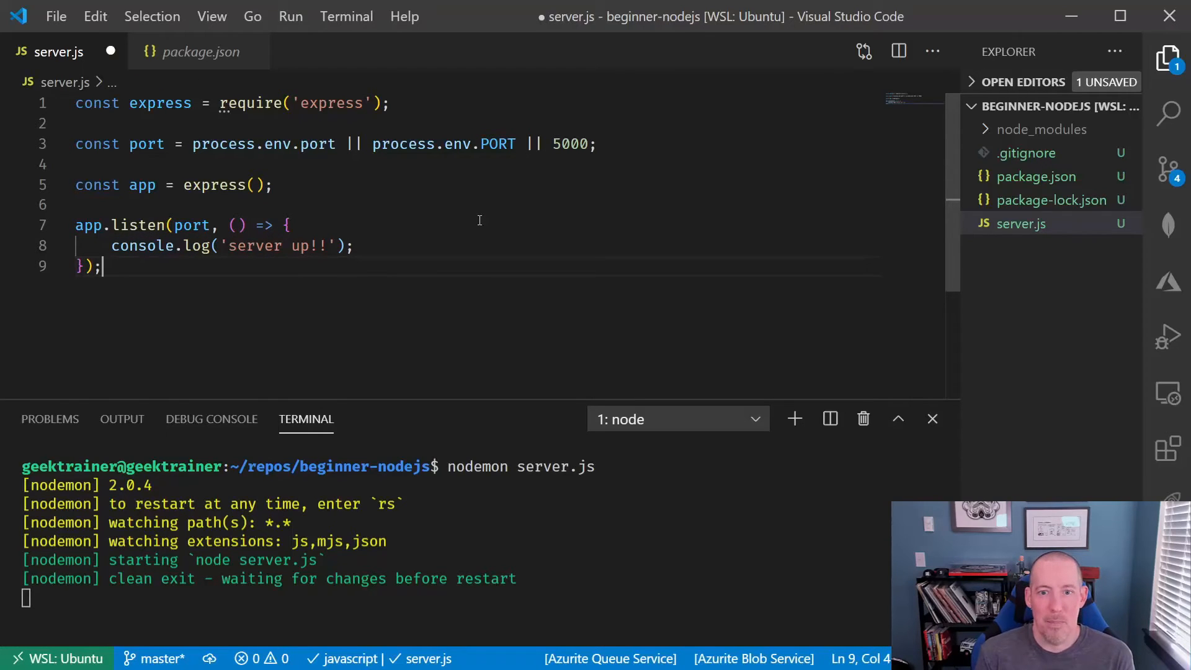
{"action": "key", "text": "ctrl+s"}
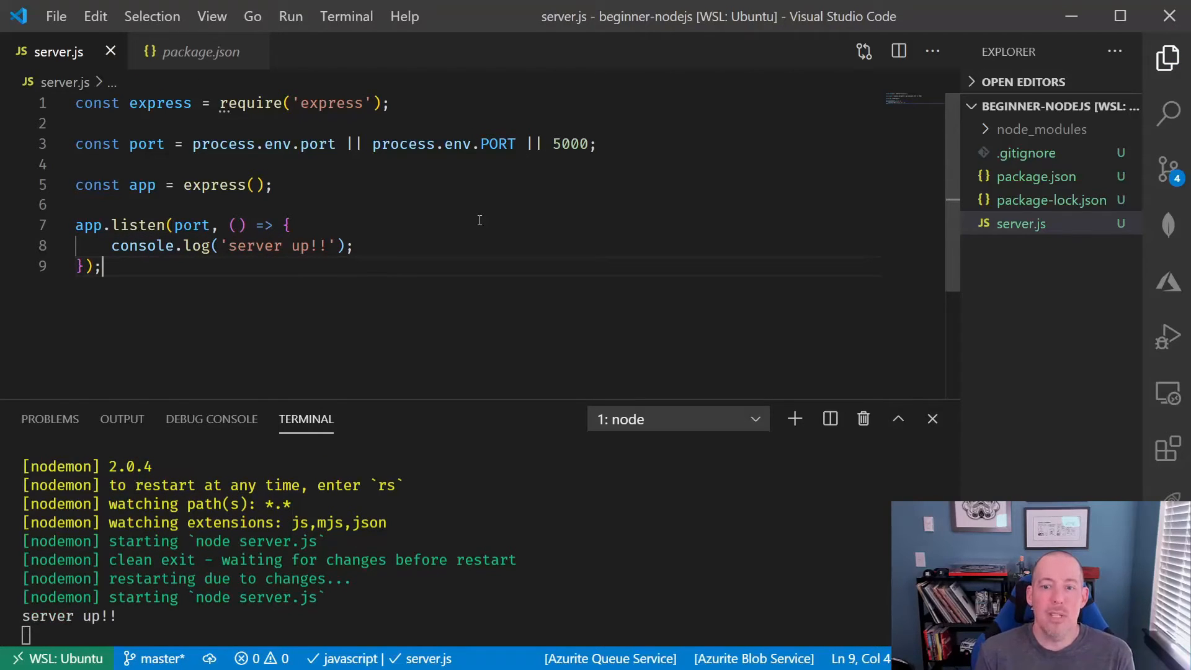
{"action": "left_click", "coordinate": [91, 123]}
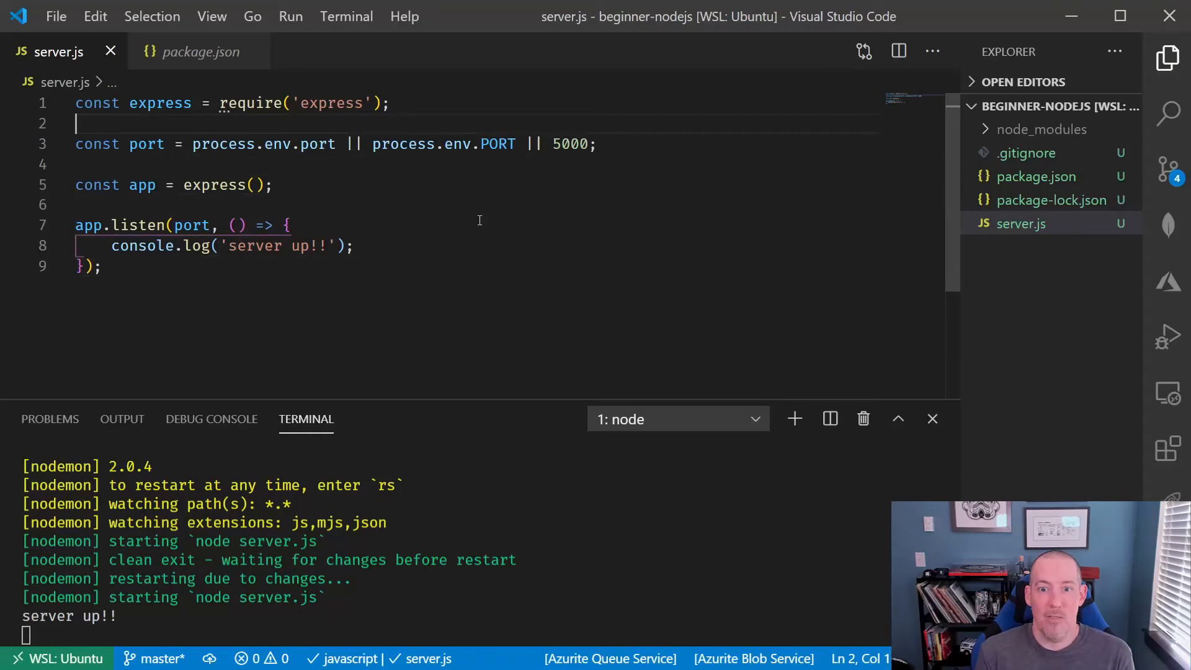
- Add const cors = require('cors') and const bodyParser = require('body-parser') below express, removing the blank line
{"action": "type", "text": "c"}
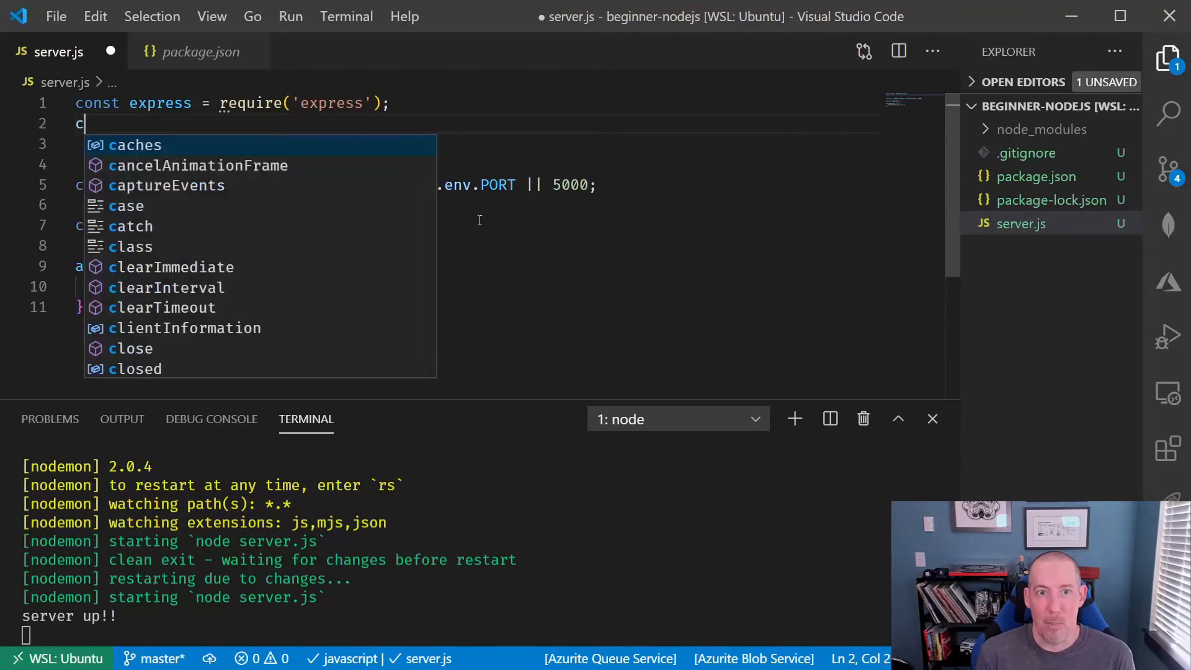
{"action": "type", "text": "onst cors = require('cors');"}
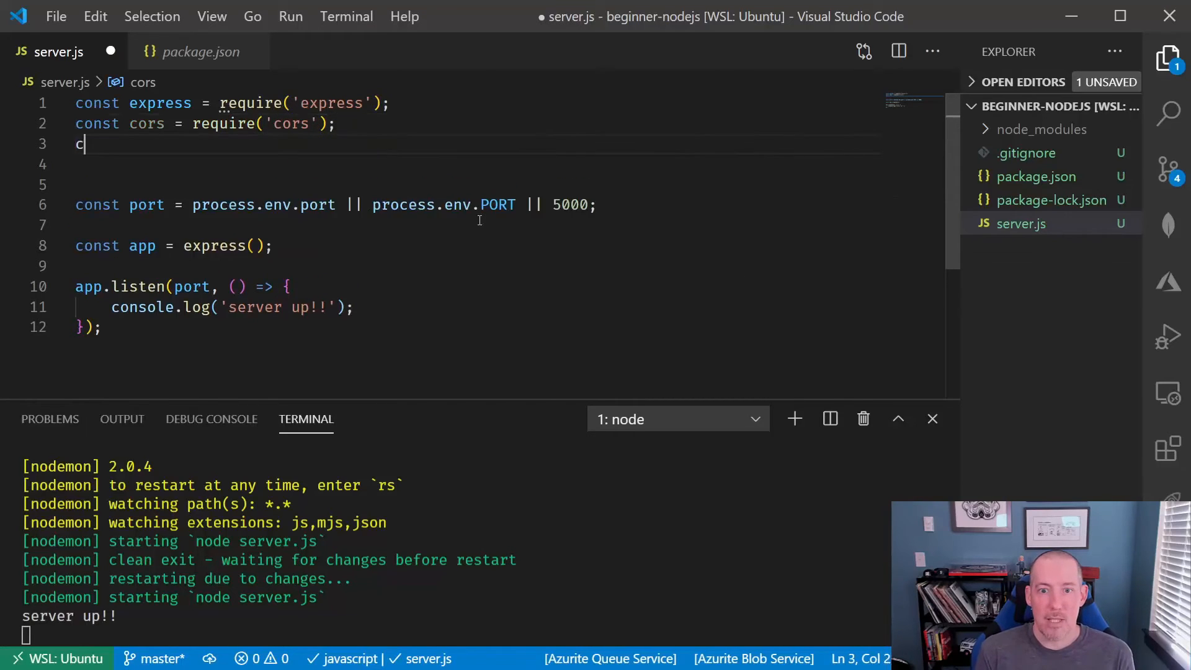
{"action": "type", "text": "onst body"}
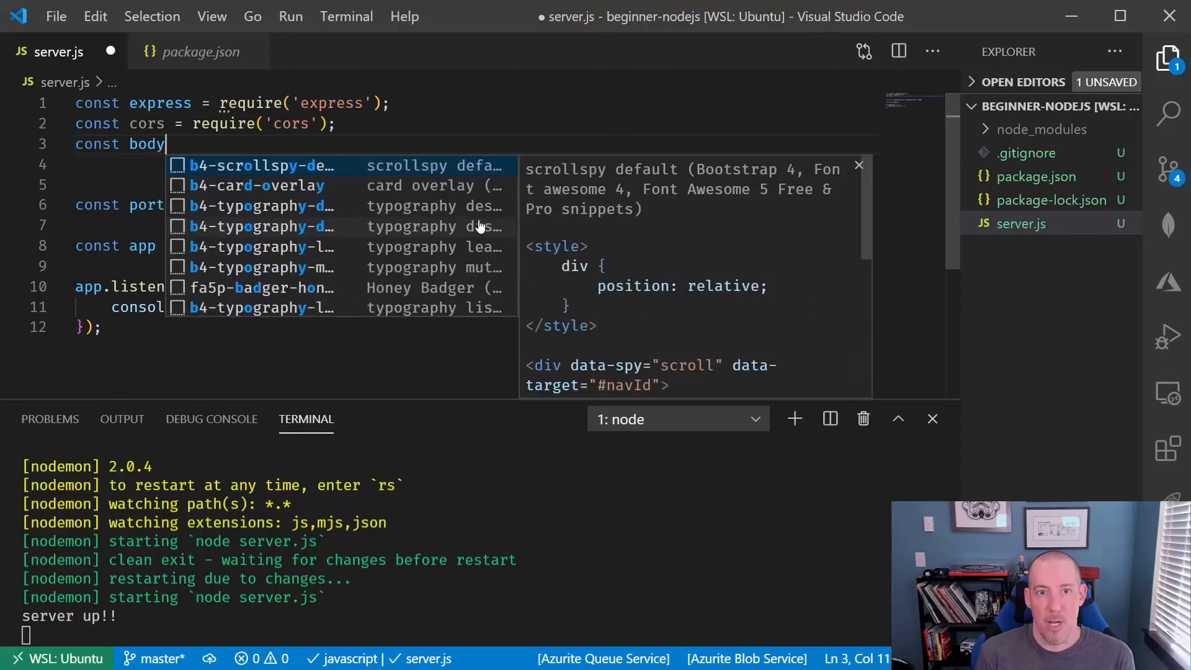
{"action": "type", "text": "Parser = require('body-parser');"}
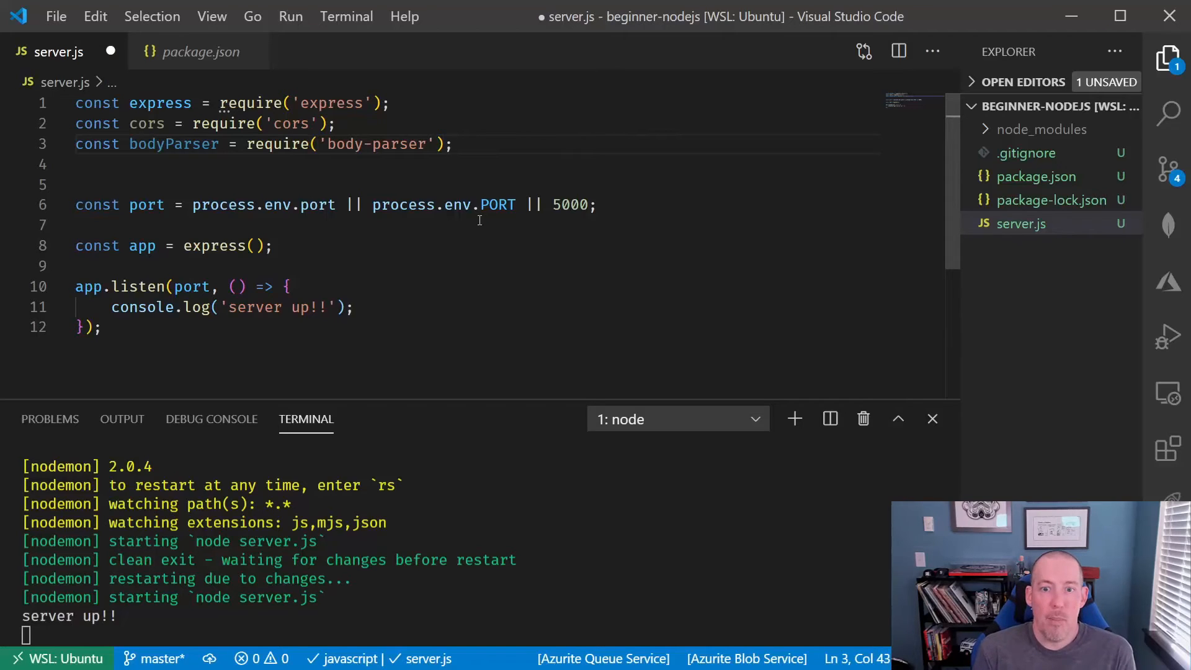
{"action": "key", "text": "Enter"}
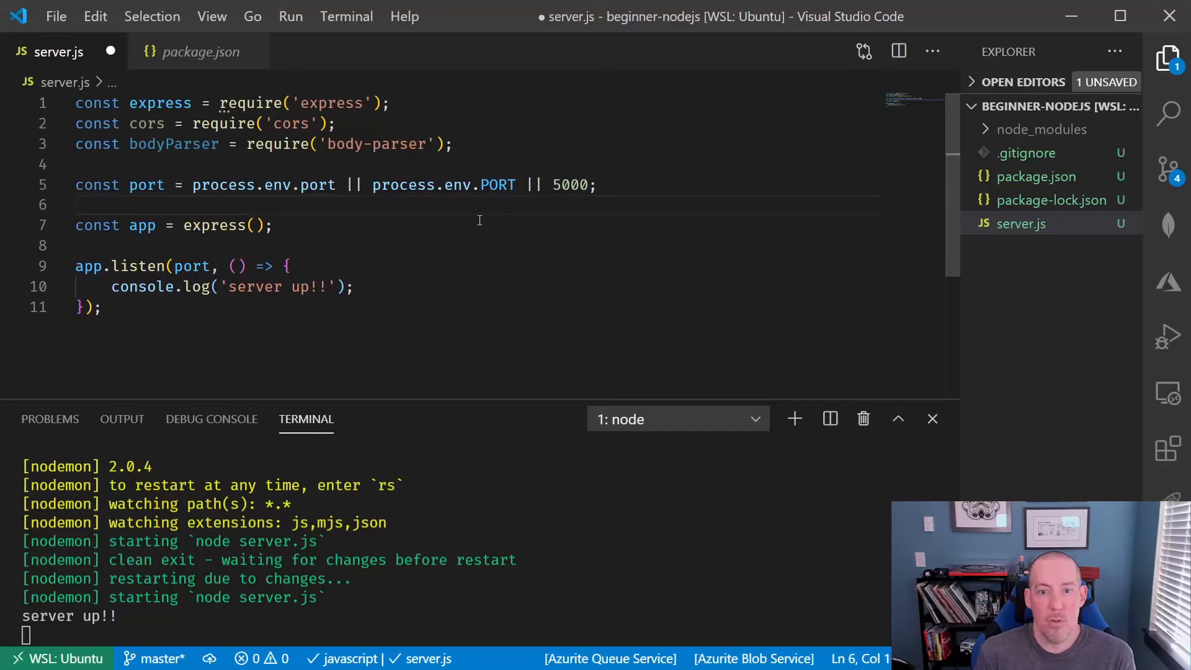
- Add a '// configure app' comment and app.use(bodyParser.urlencoded({ extended: true }))
{"action": "type", "text": "/"}
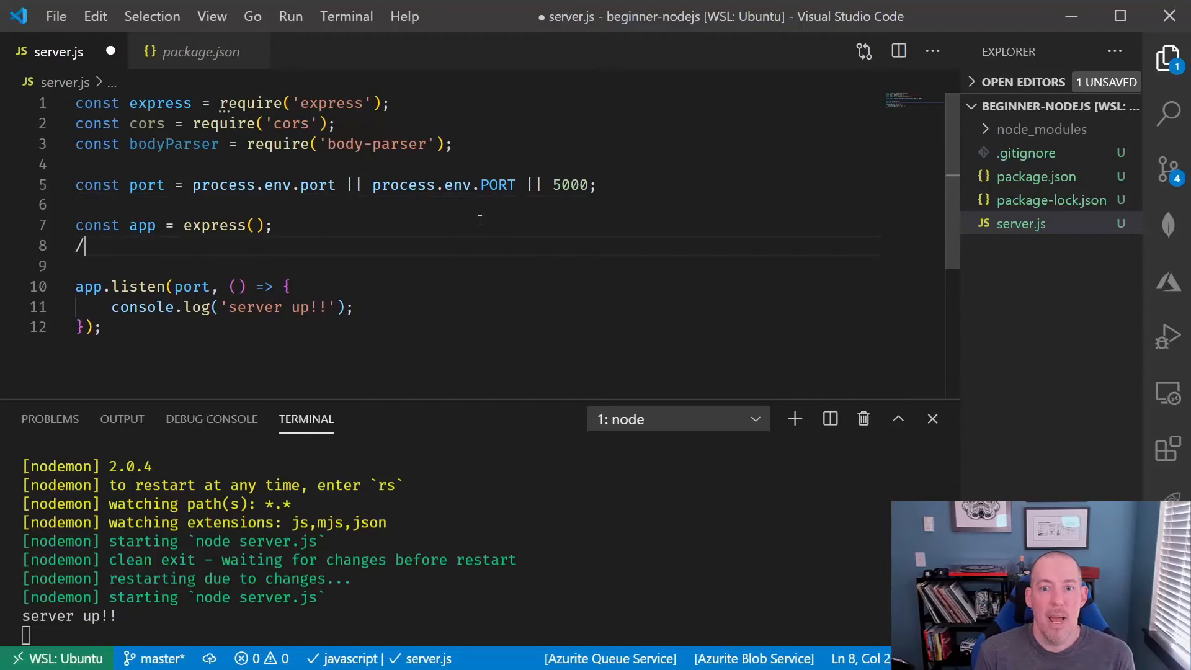
{"action": "type", "text": "/ configure app"}
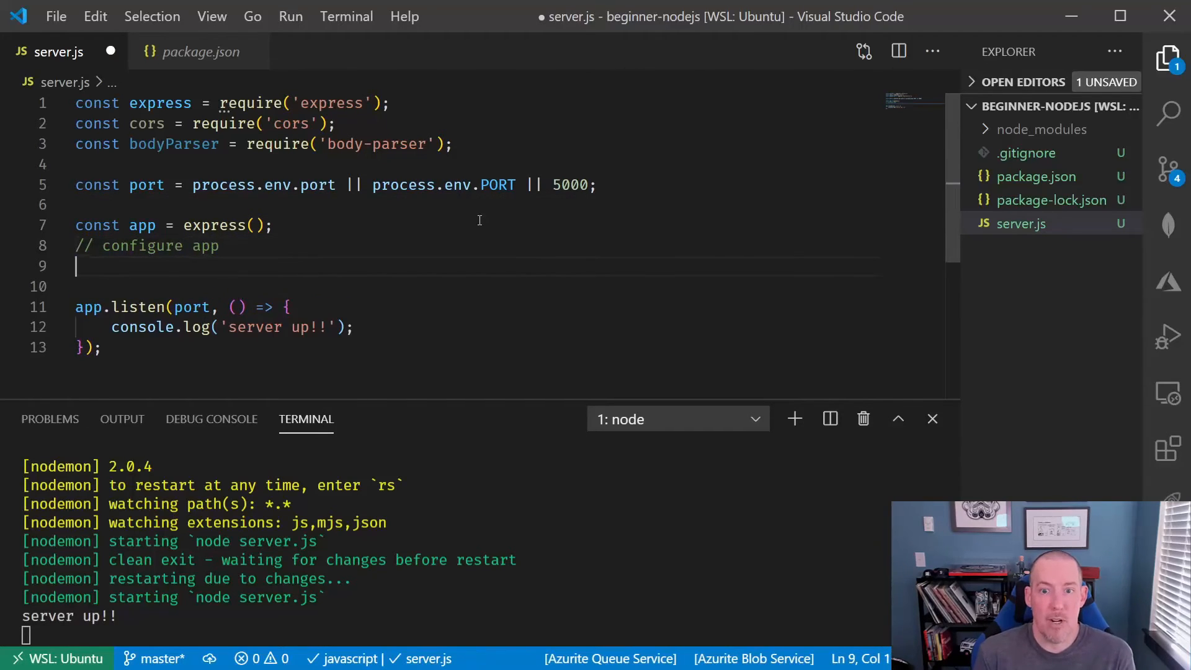
{"action": "type", "text": "app.u"}
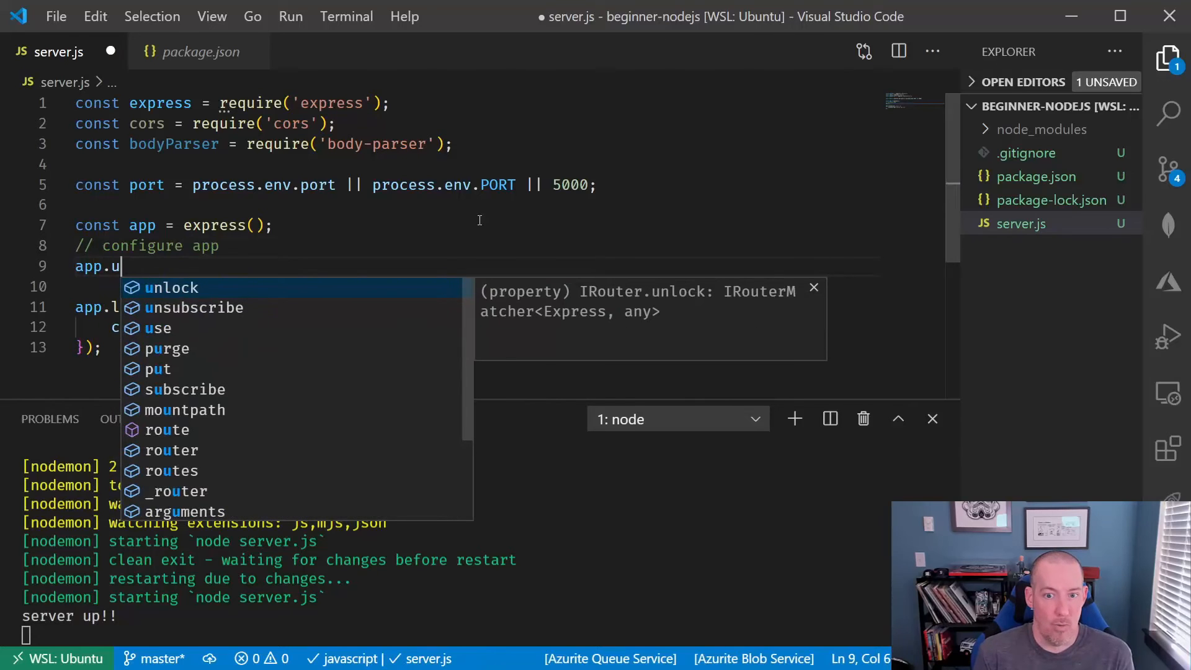
{"action": "type", "text": "se(bodyParser.urlencoded"}
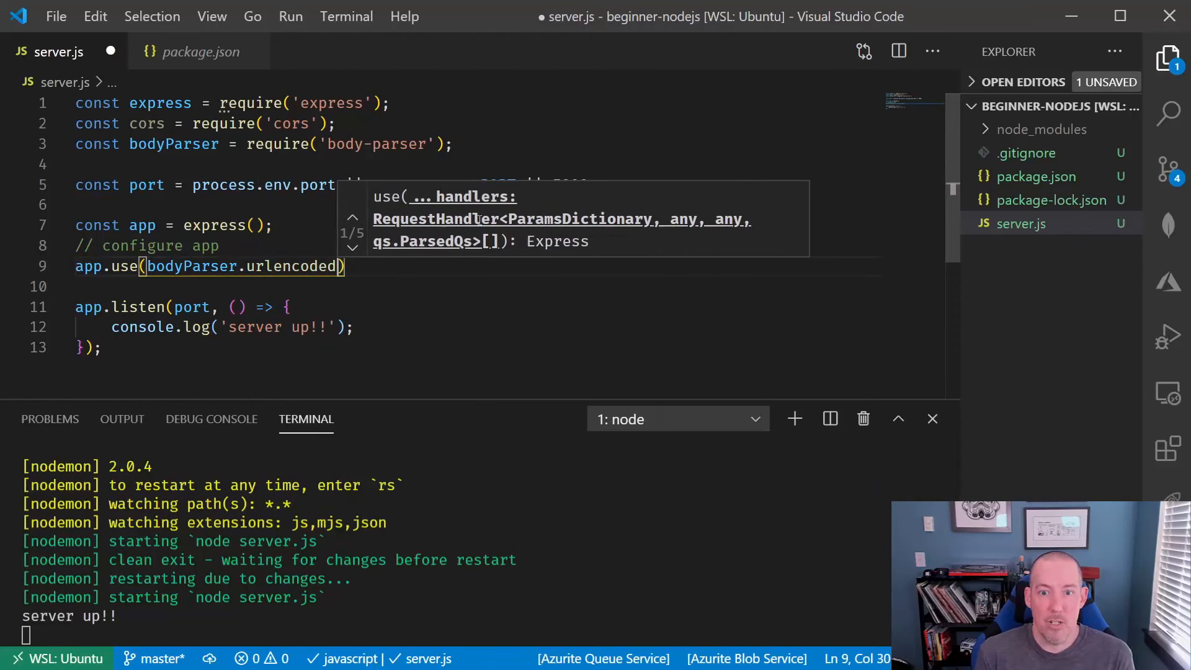
{"action": "type", "text": "("}
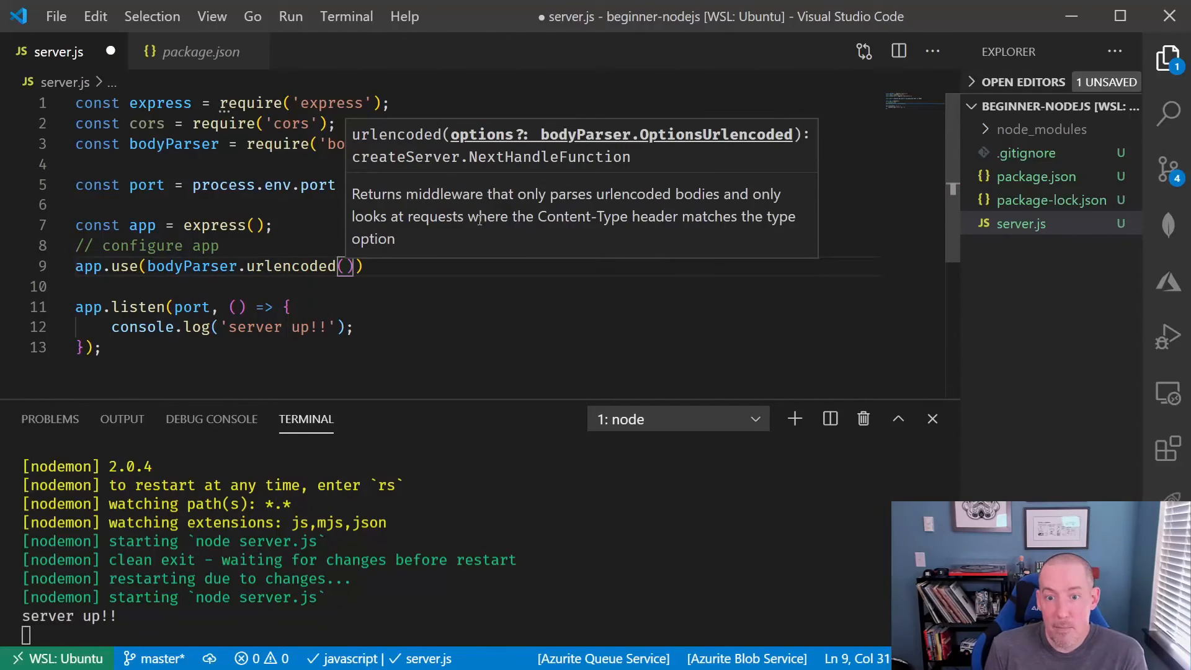
{"action": "type", "text": "{}"}
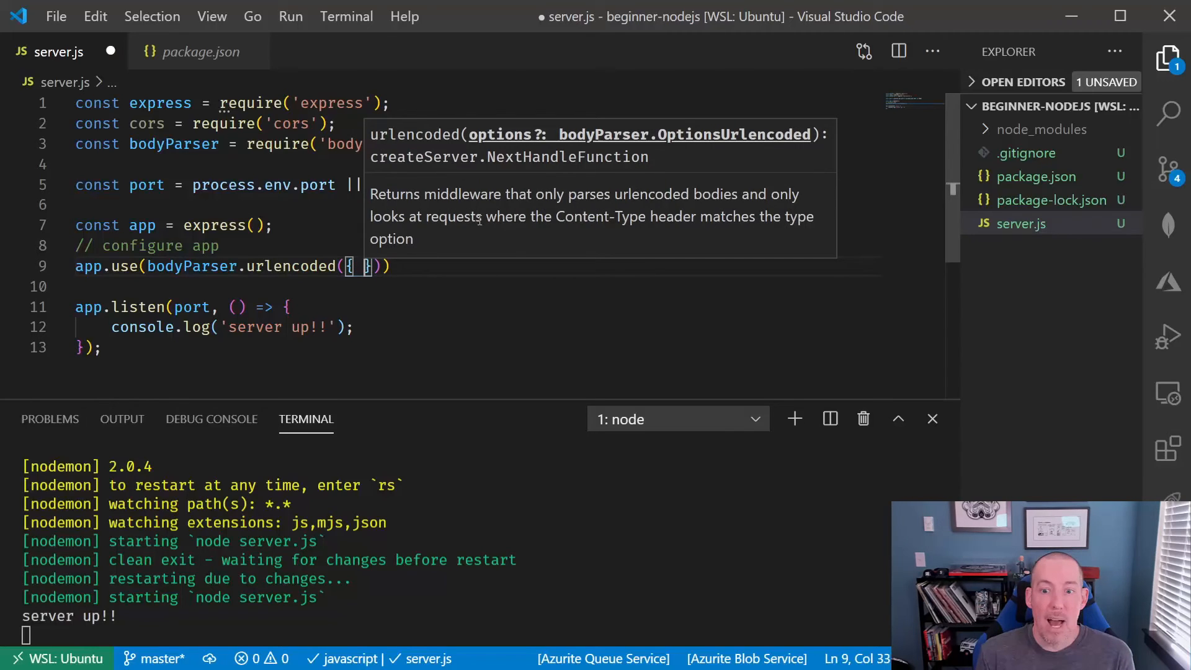
{"action": "type", "text": "ena"}
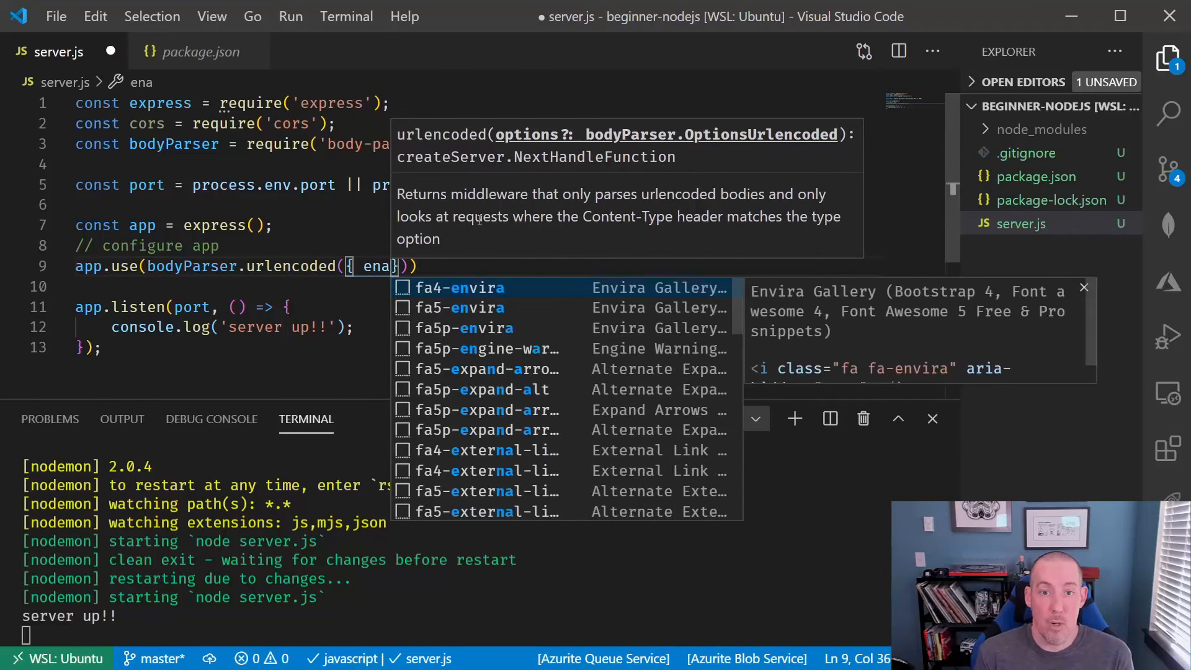
{"action": "type", "text": "bled"}
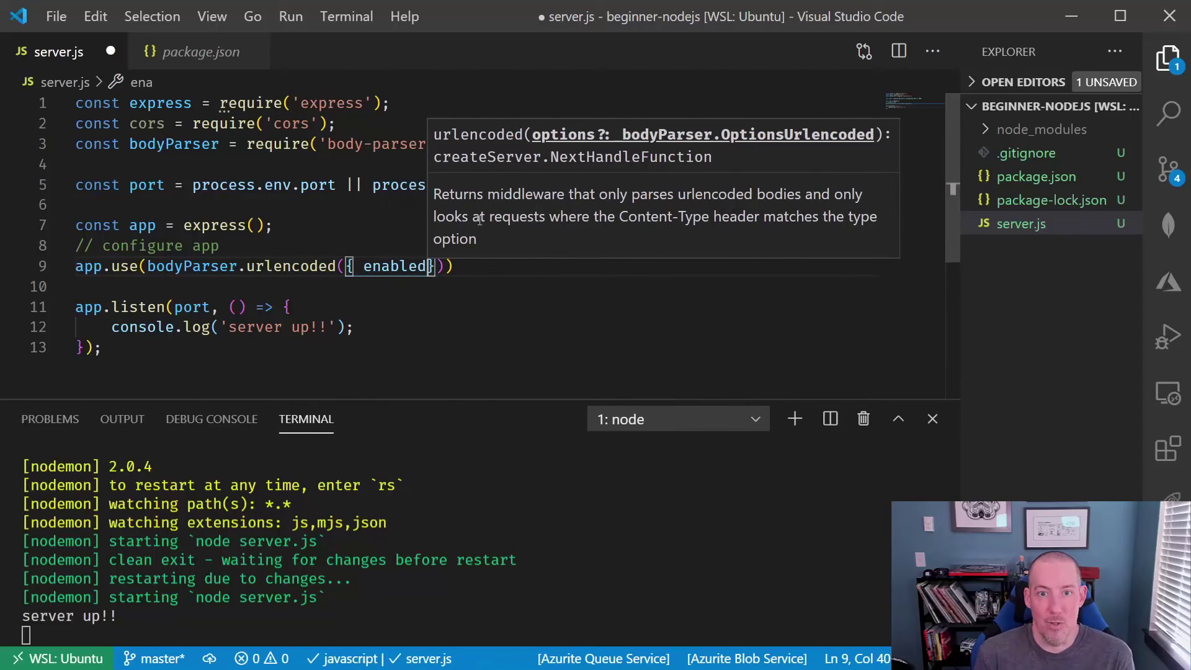
{"action": "type", "text": ":"}
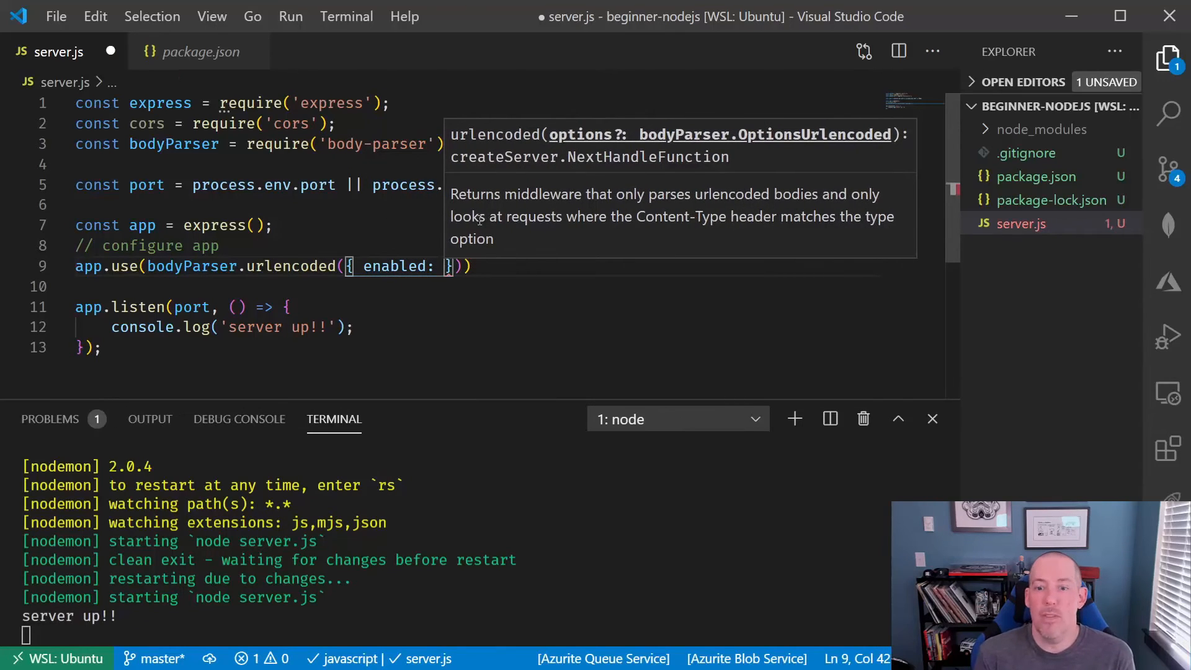
{"action": "double_click", "coordinate": [395, 266]}
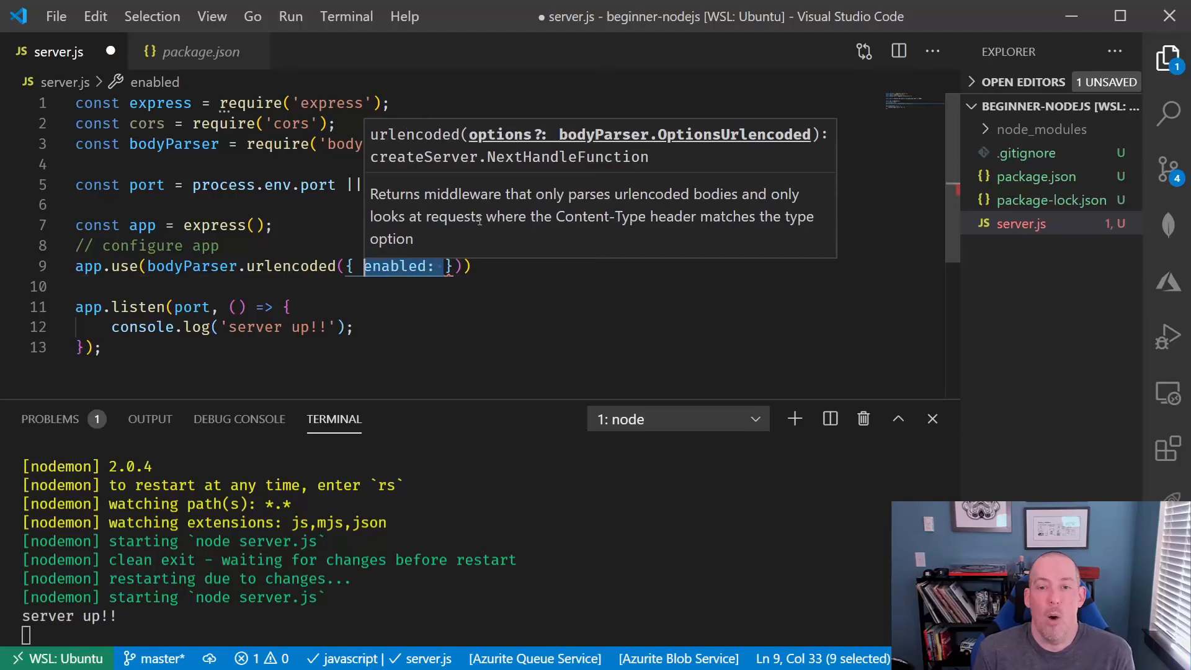
{"action": "type", "text": "extended"}
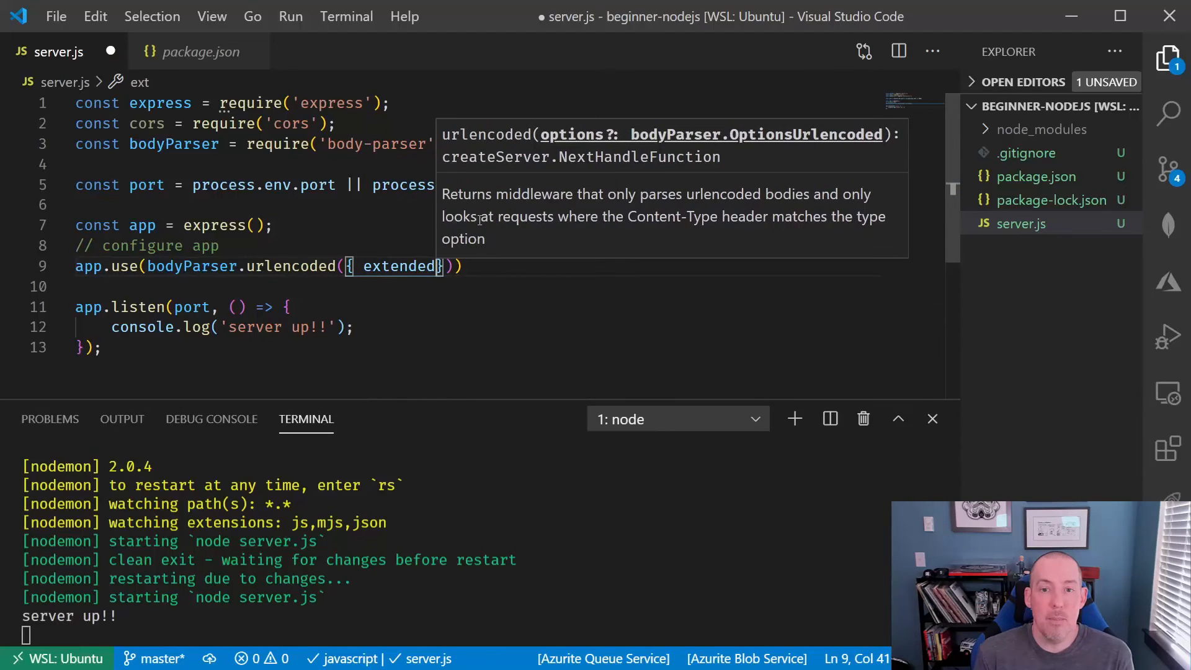
{"action": "type", "text": ": true"}
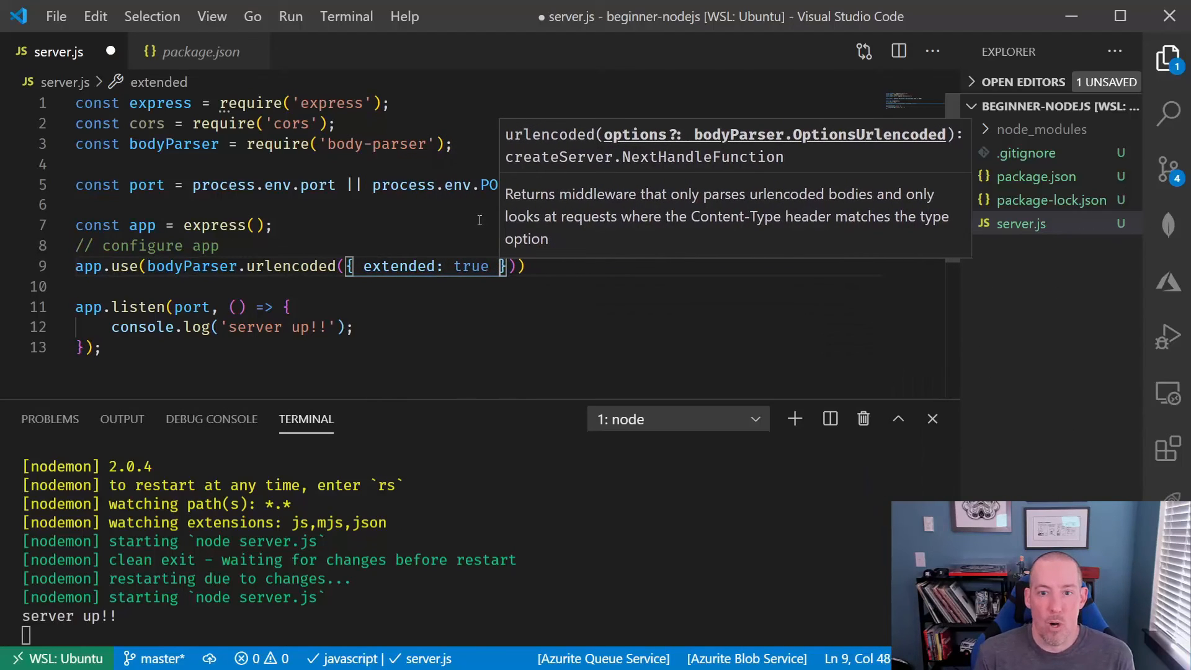
- Add app.use(bodyParser.json()) below the urlencoded middleware
{"action": "type", "text": "ap"}
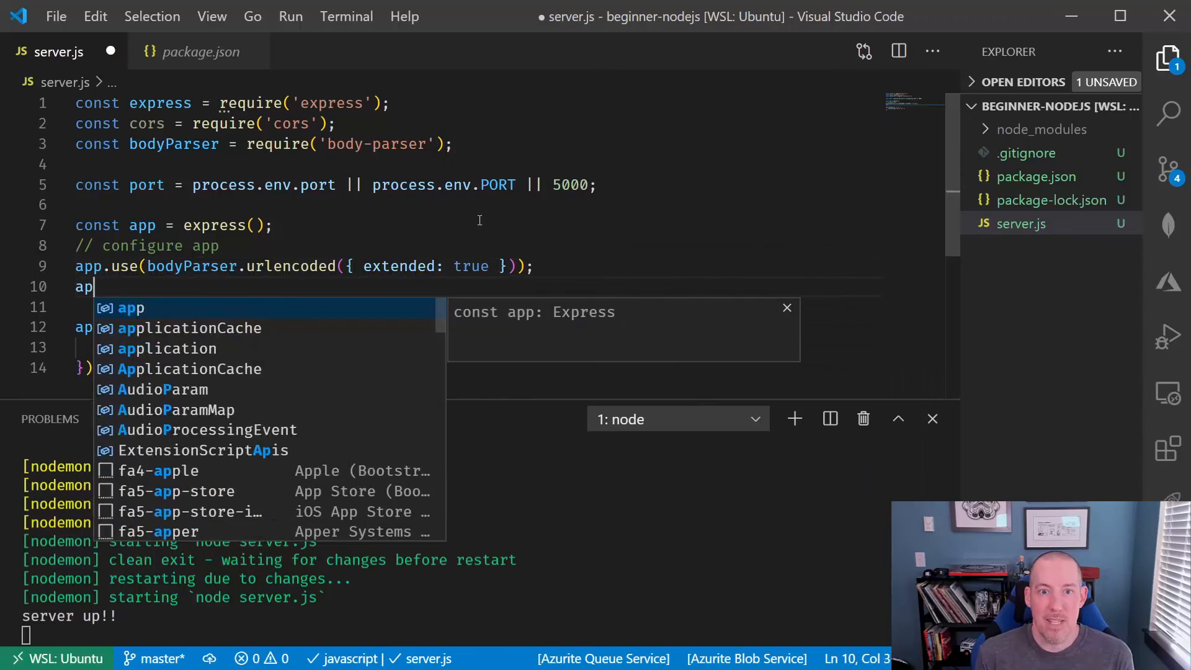
{"action": "type", "text": "p.use"}
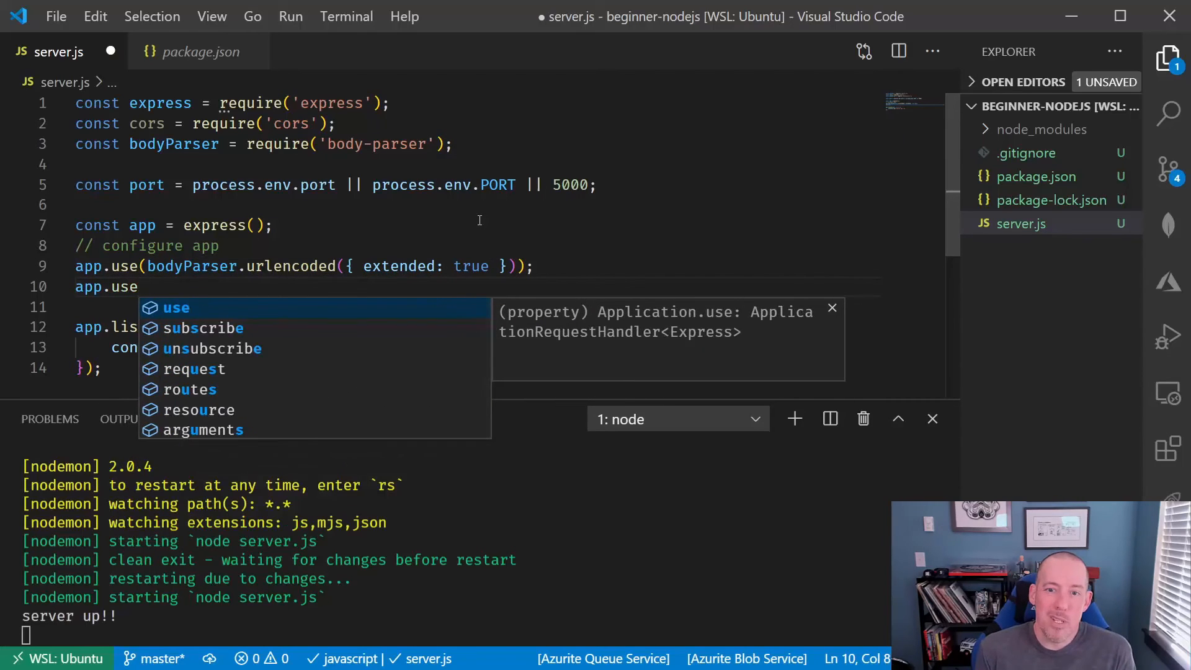
{"action": "type", "text": "(bodyParser.json());"}
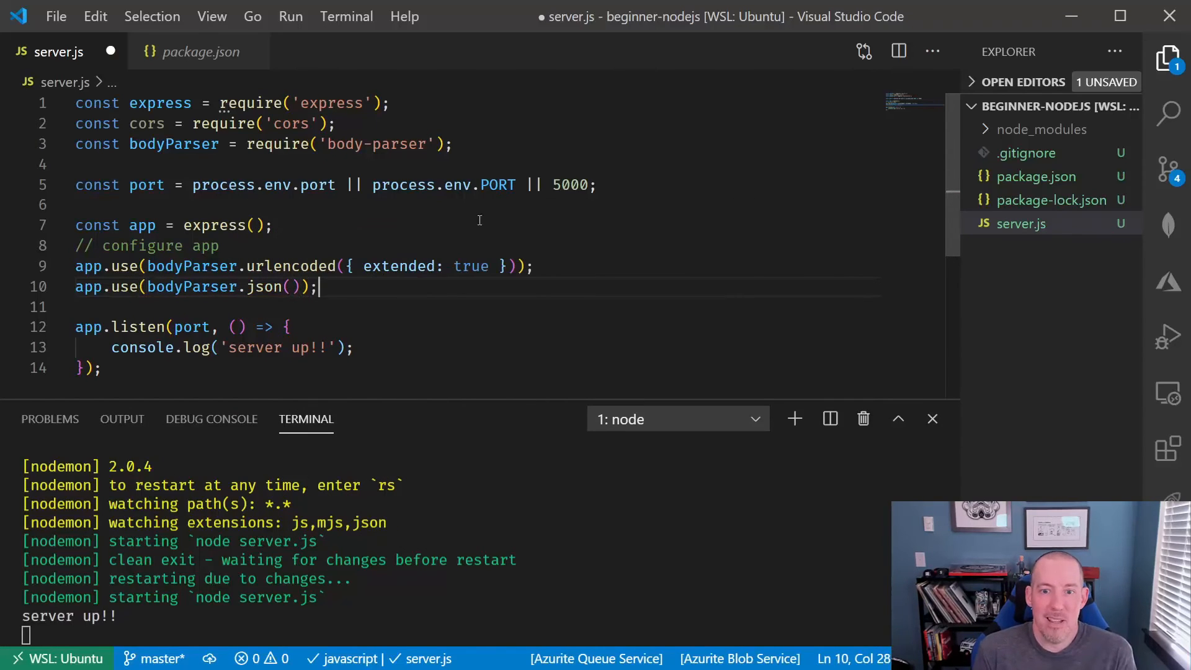
- Add cors restricted to a localhost origin regex plus app.options('*', cors()), then save
{"action": "key", "text": "Enter"}
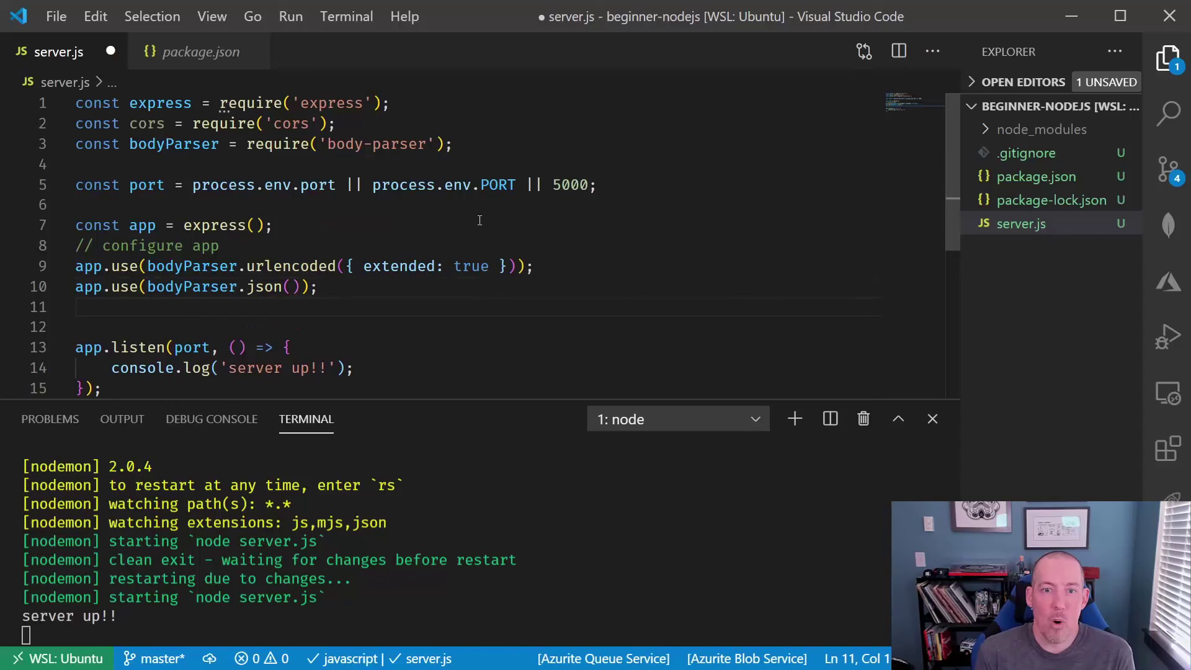
{"action": "type", "text": "app.use(cors({"}
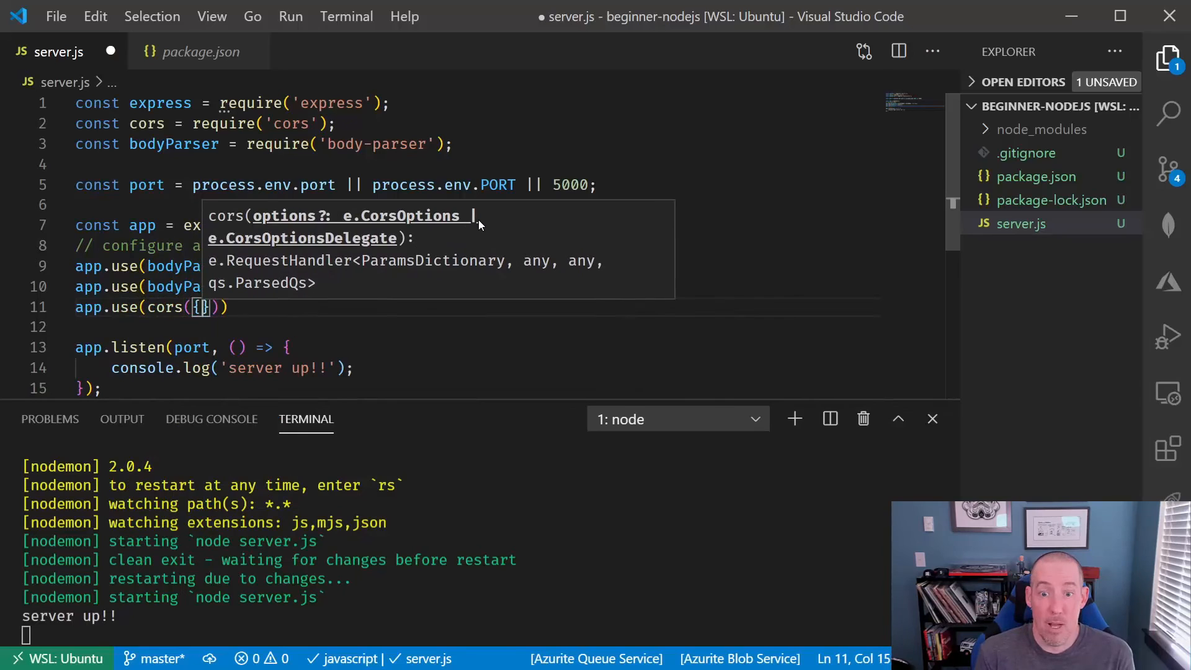
{"action": "type", "text": "origin"}
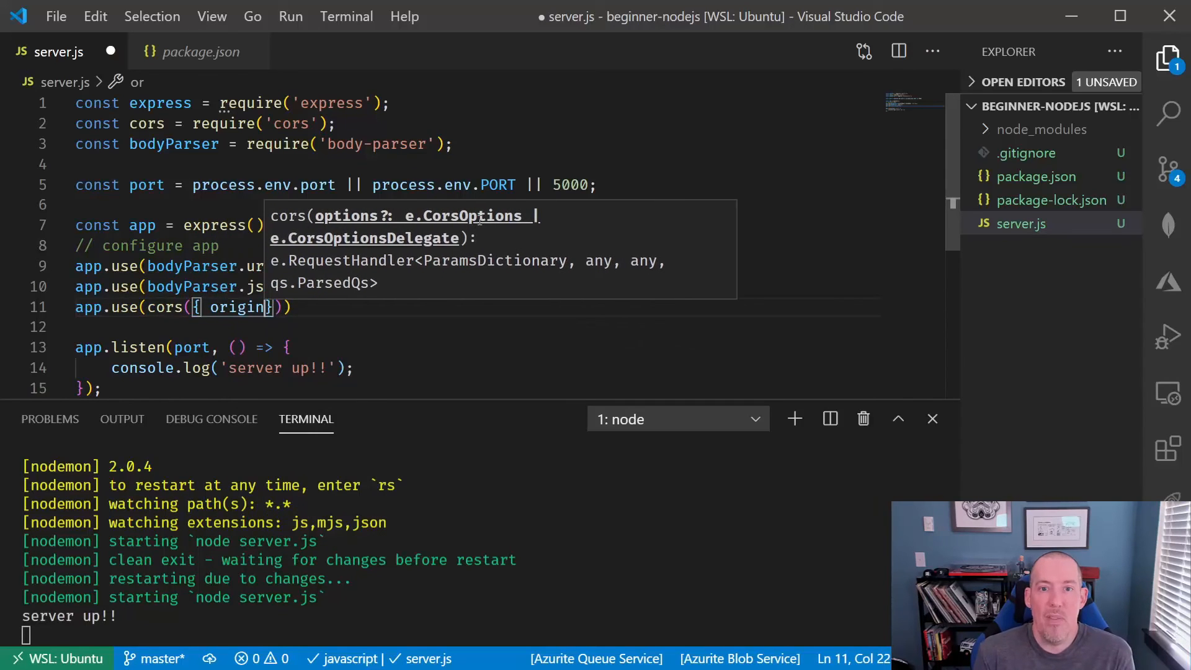
{"action": "type", "text": ": /http"}
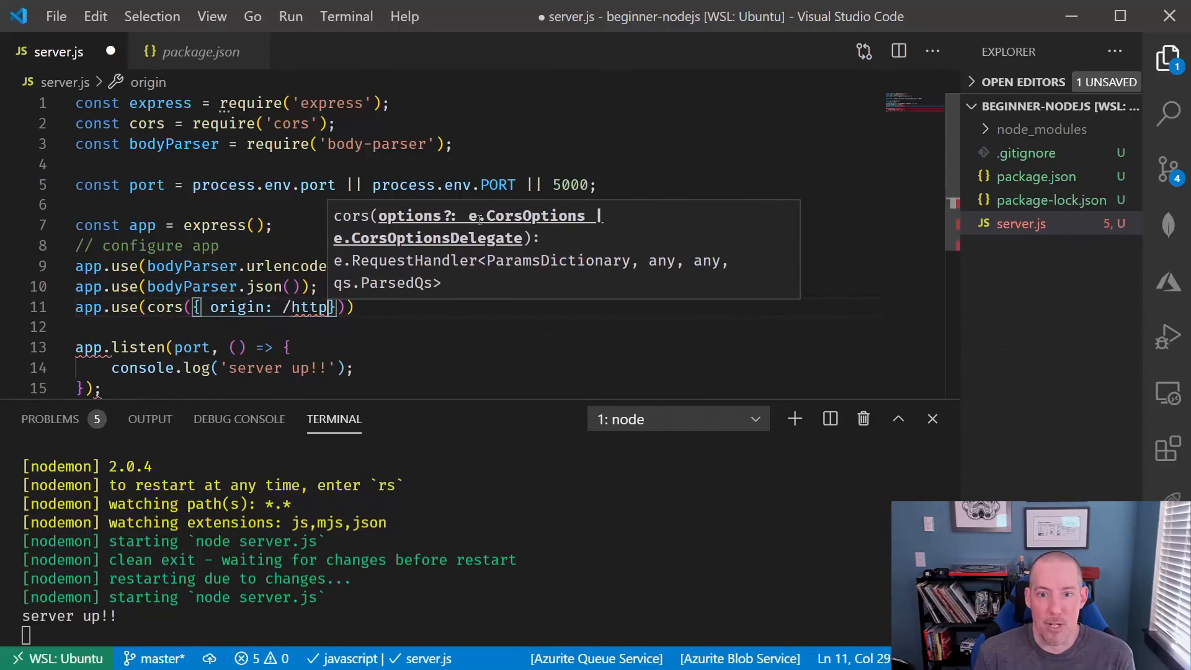
{"action": "type", "text": ":\\/\\/locahost/"}
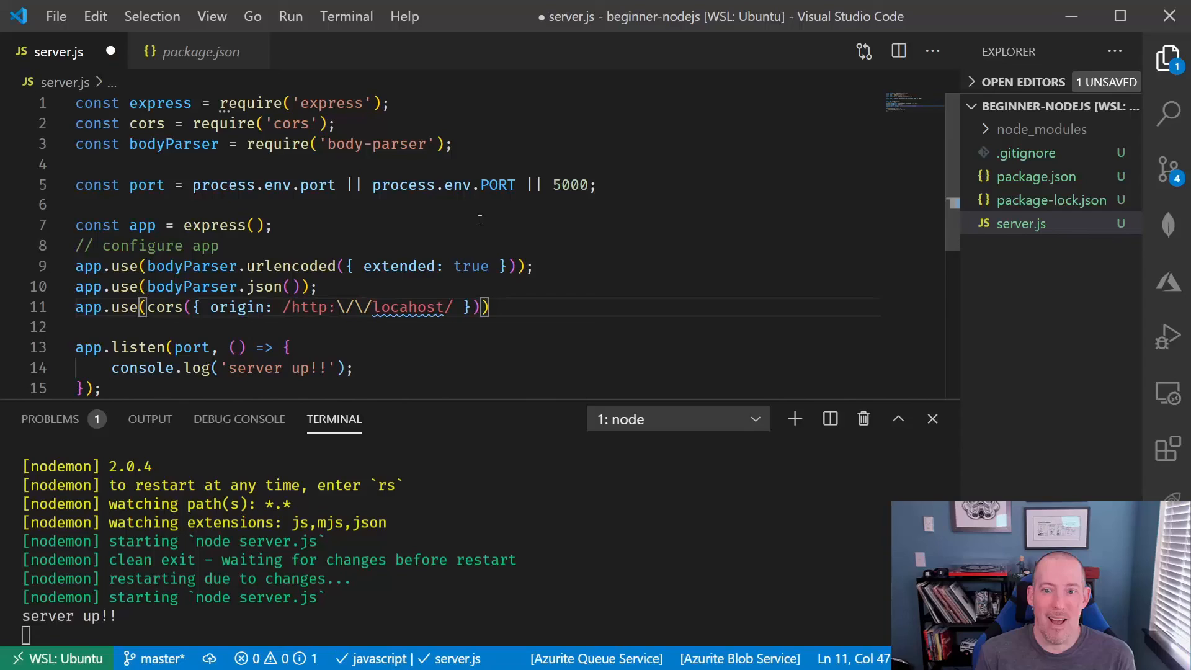
{"action": "type", "text": "app.options('')"}
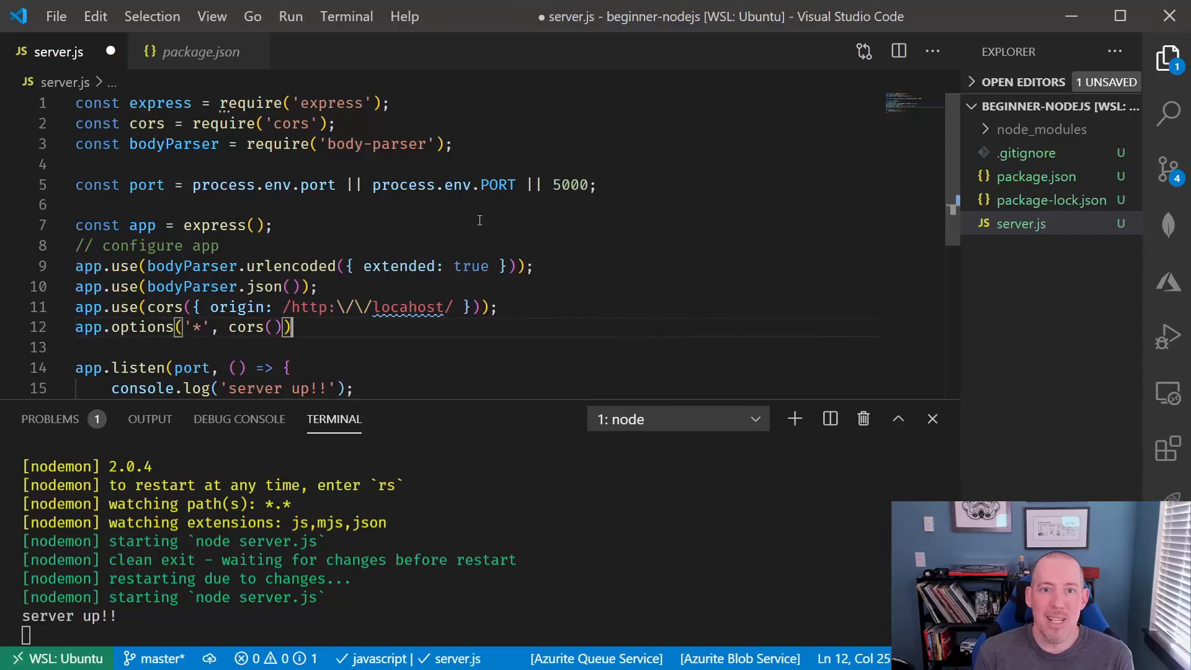
{"action": "type", "text": ";"}
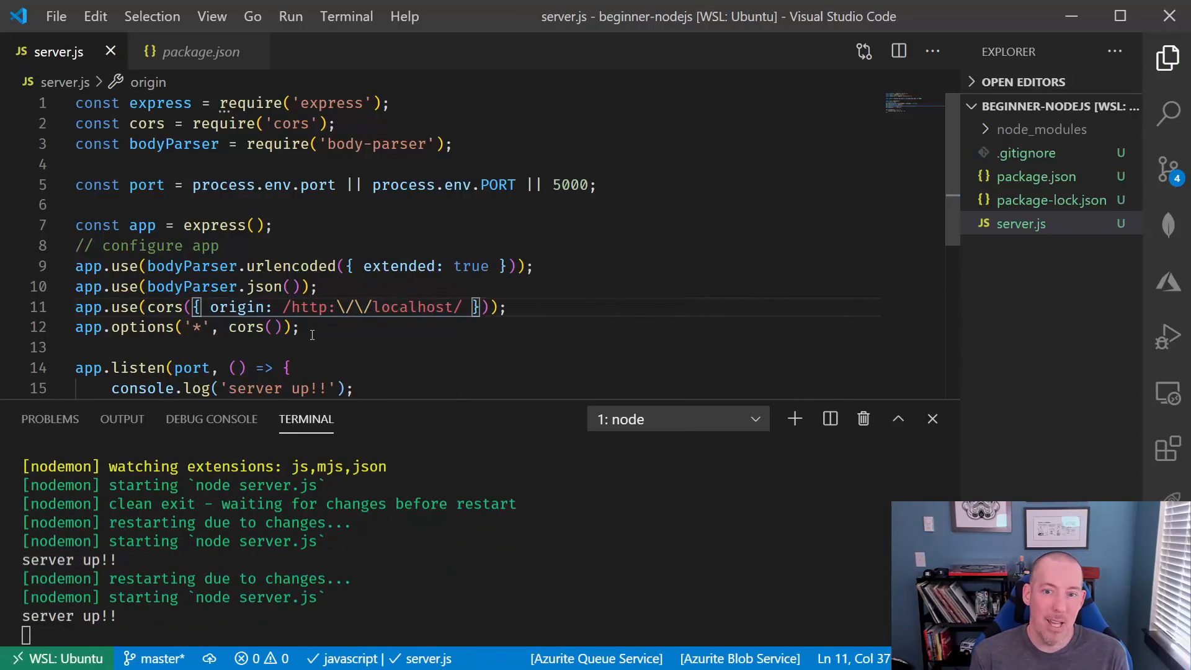
{"action": "mouse_move", "coordinate": [795, 283]}
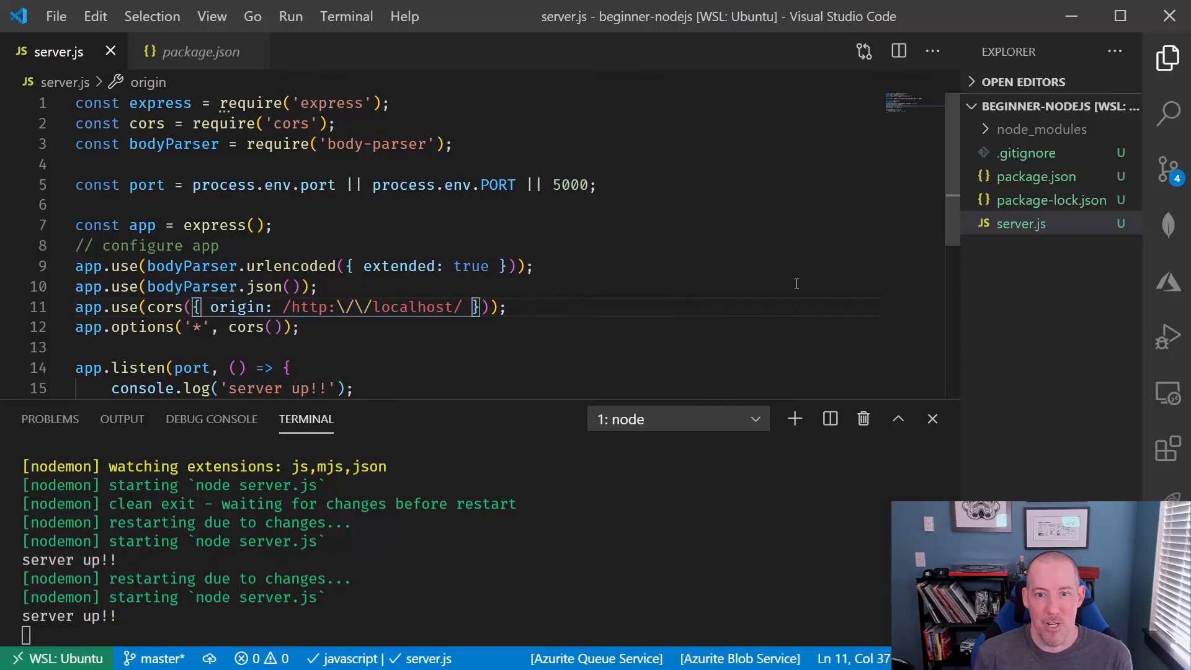